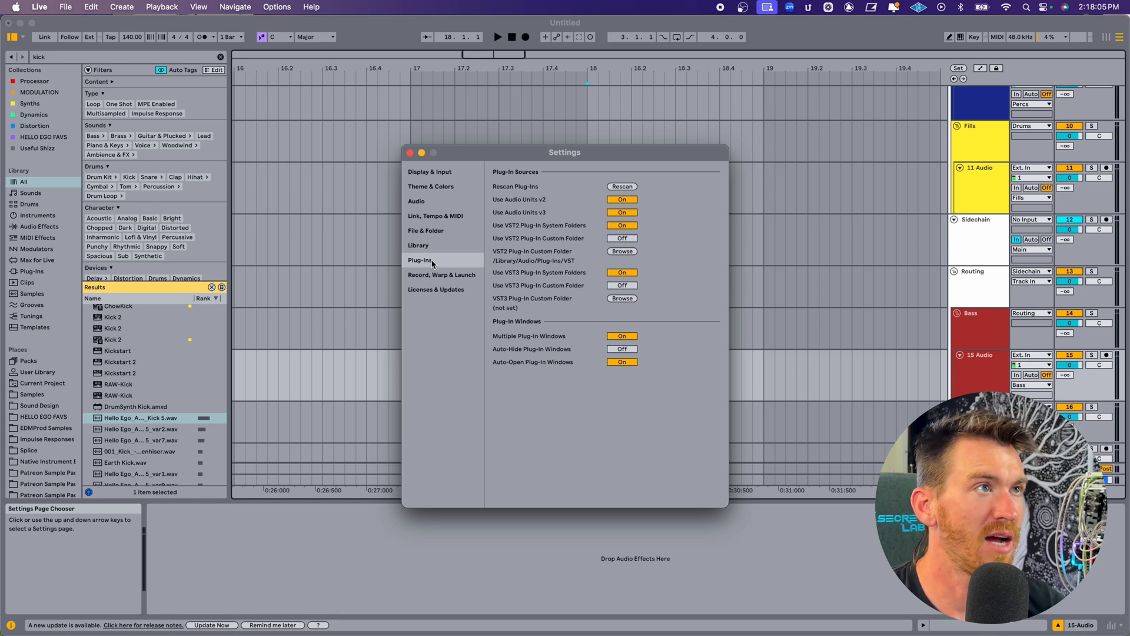
pyautogui.moveTo(675, 321)
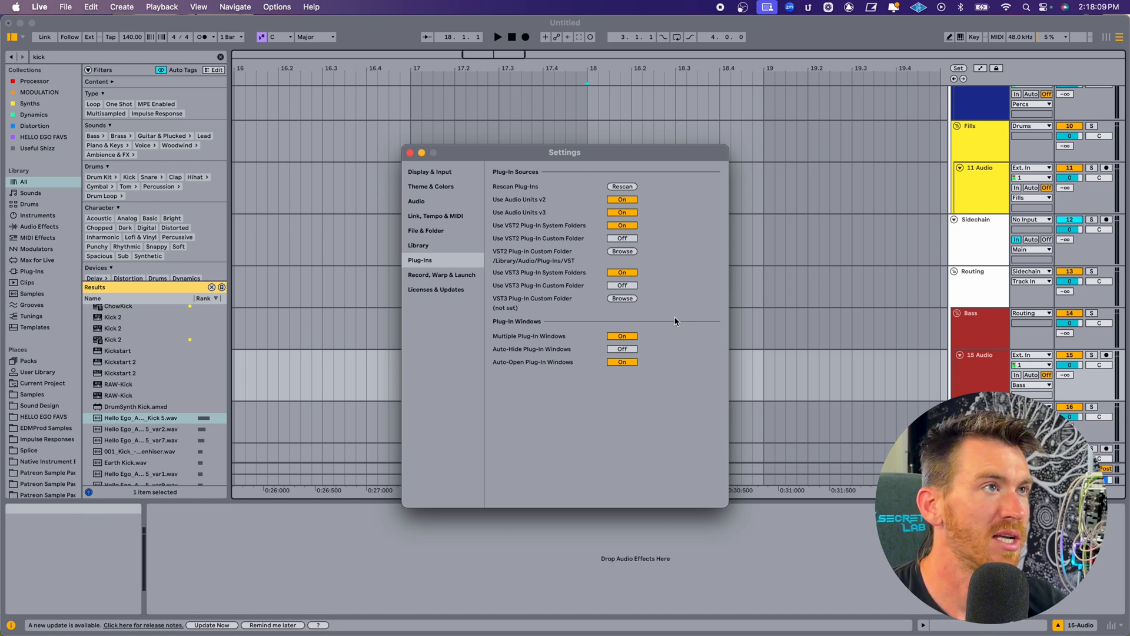
pyautogui.moveTo(569, 273)
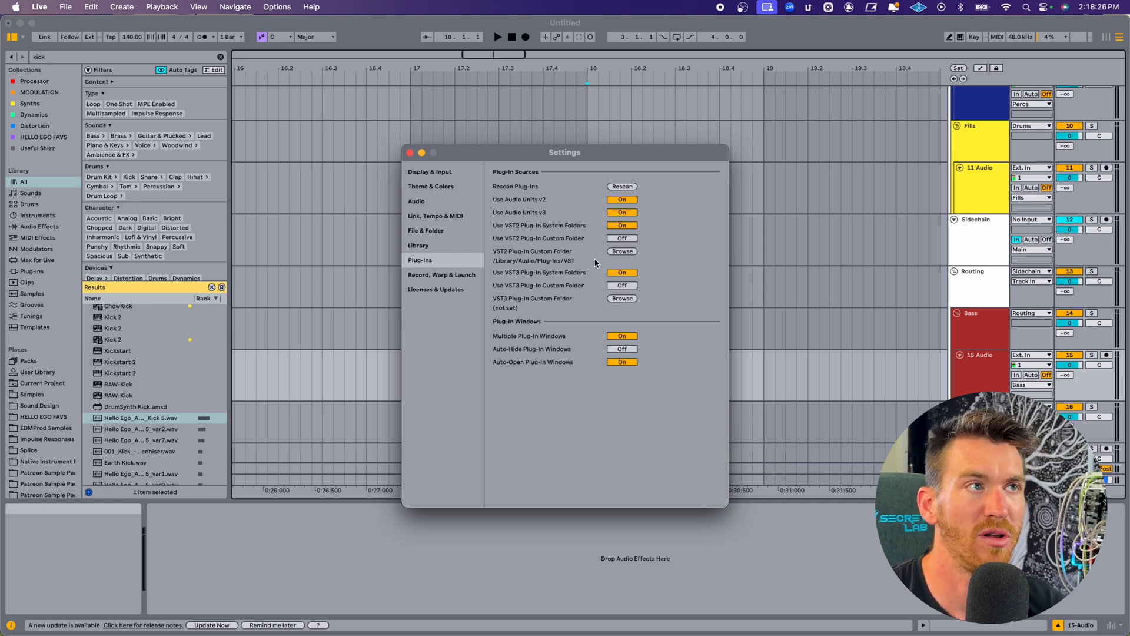
pyautogui.moveTo(530, 272)
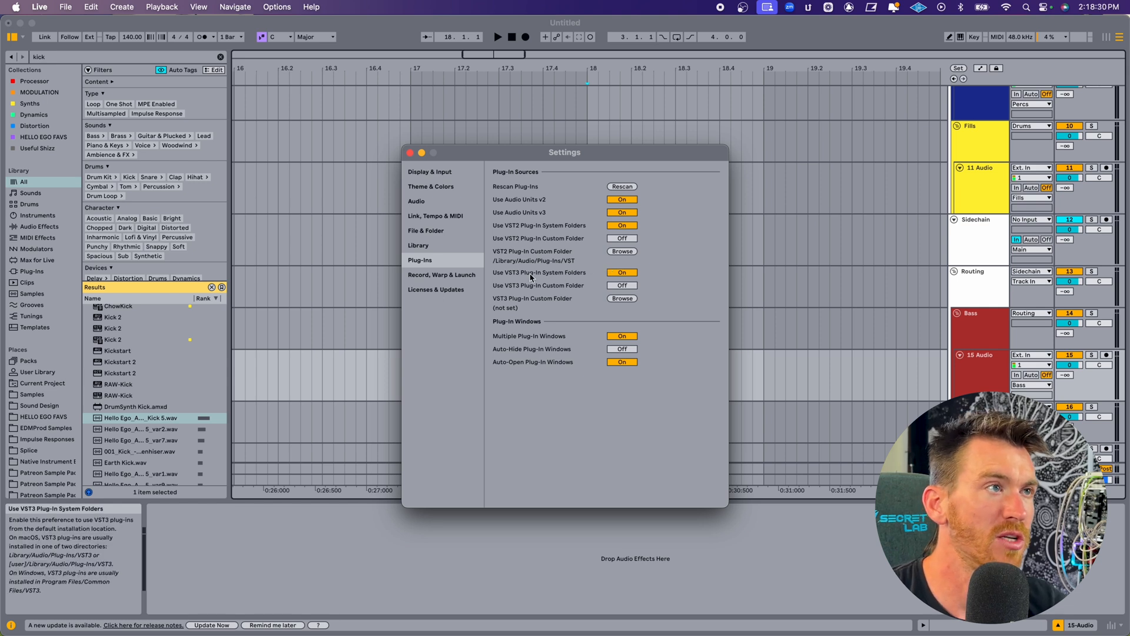
pyautogui.moveTo(584, 193)
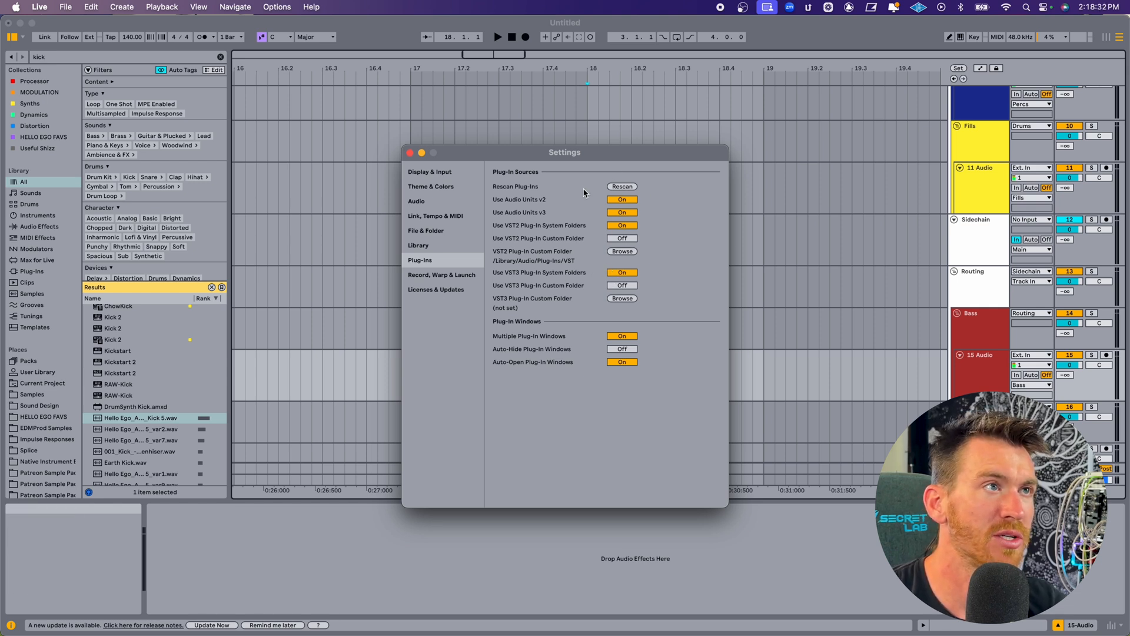
pyautogui.moveTo(672, 236)
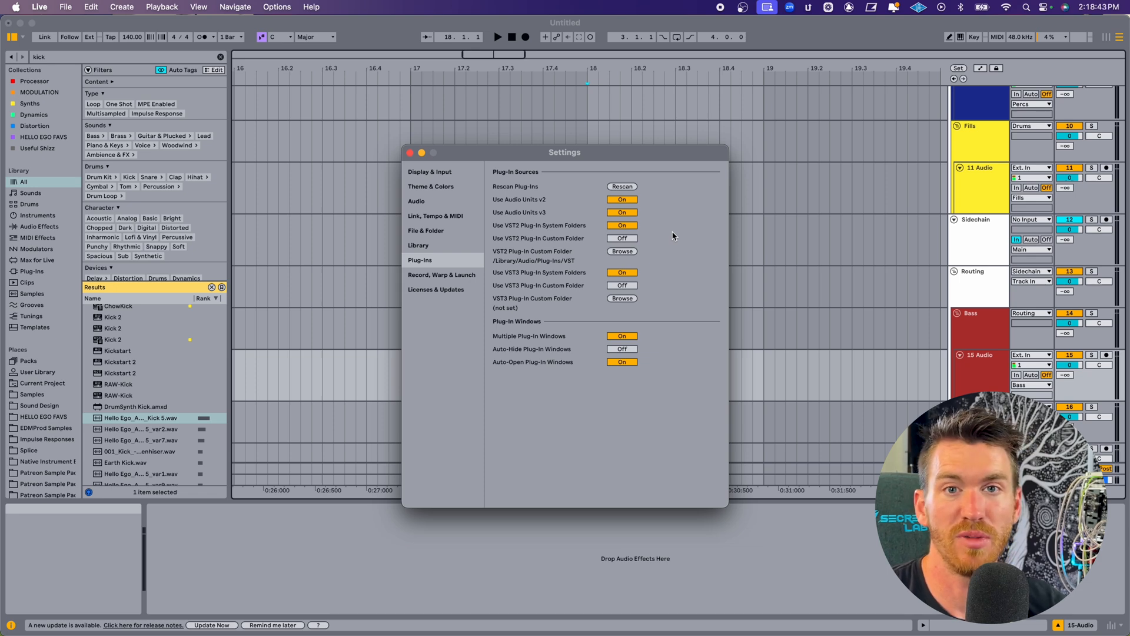
# Step: Close the Settings window to return to the untitled set
pyautogui.click(411, 152)
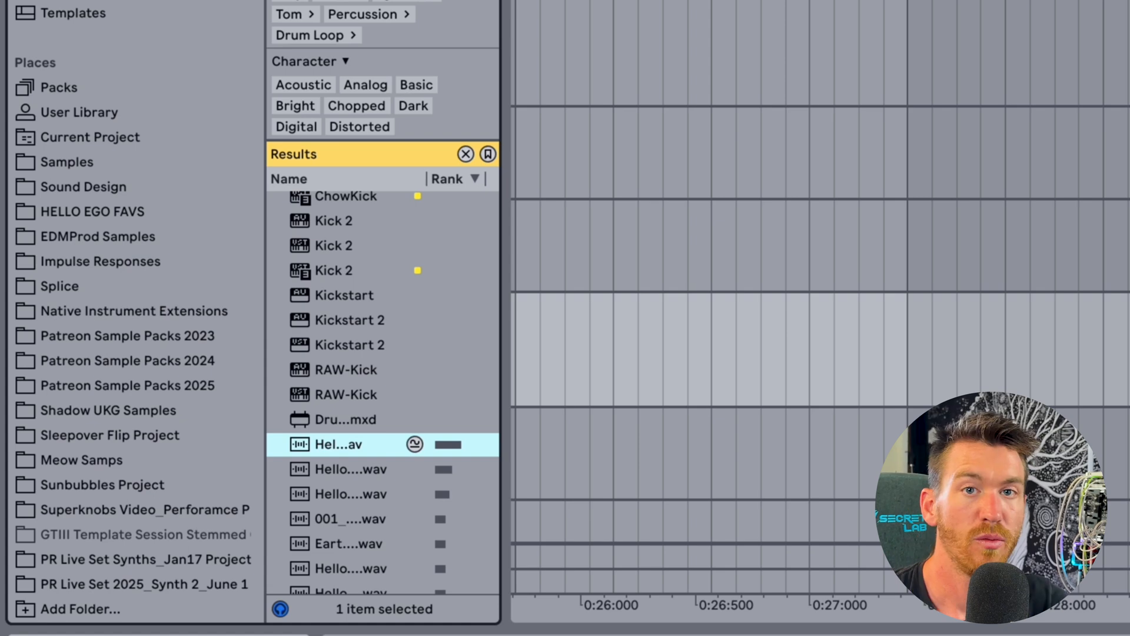
pyautogui.moveTo(164, 247)
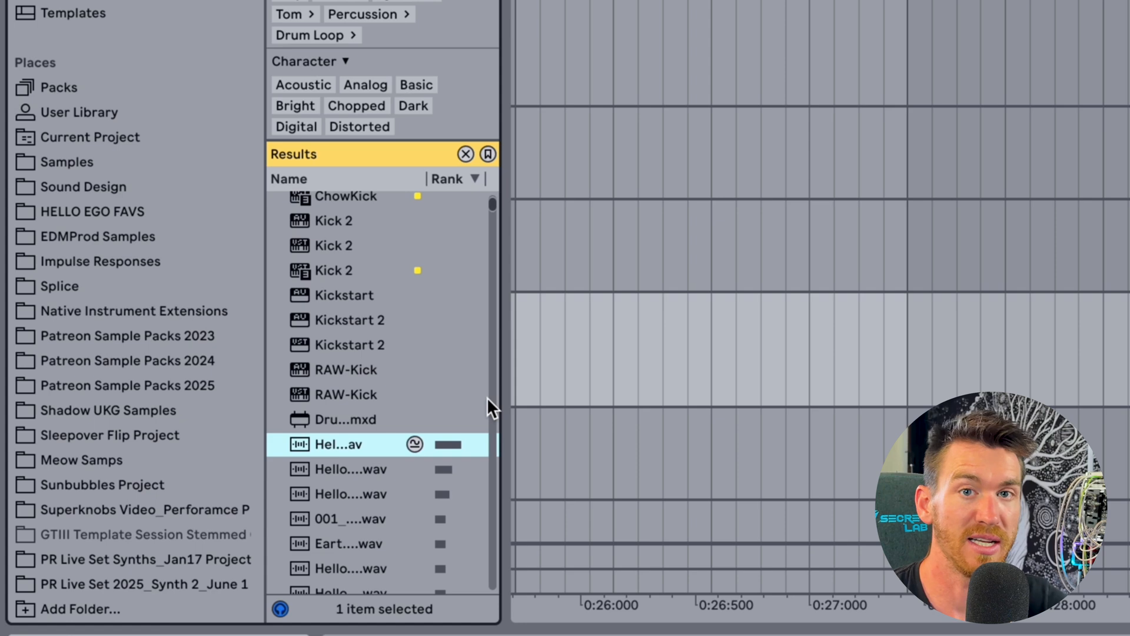
# Step: Switch the browser to the Current Project place under Places
pyautogui.click(90, 137)
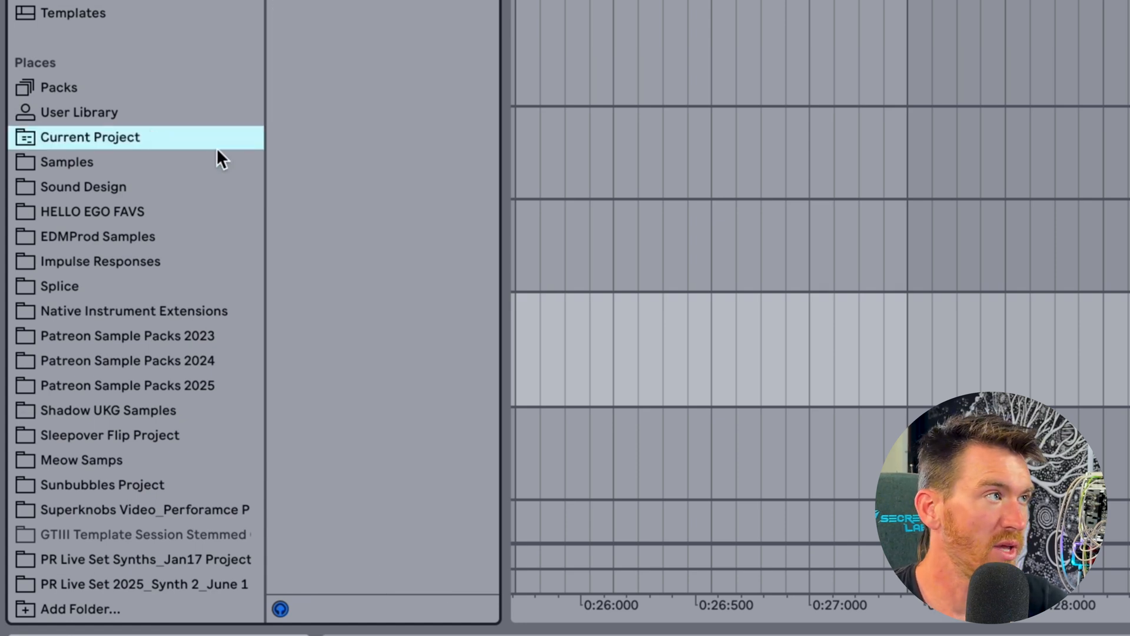
pyautogui.moveTo(193, 147)
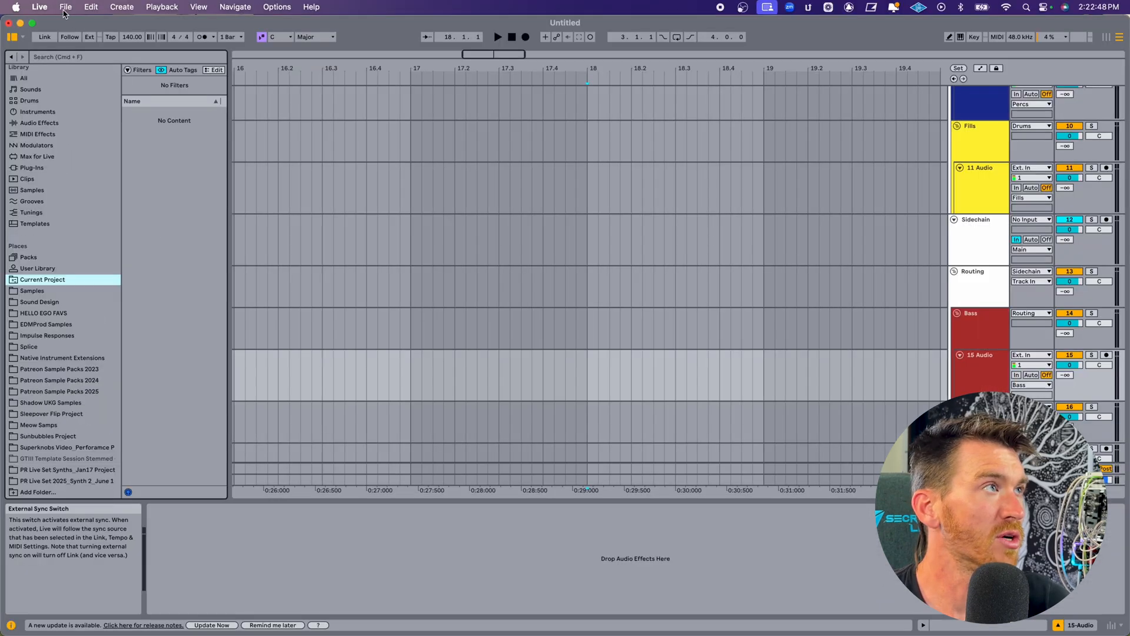
pyautogui.moveTo(525, 424)
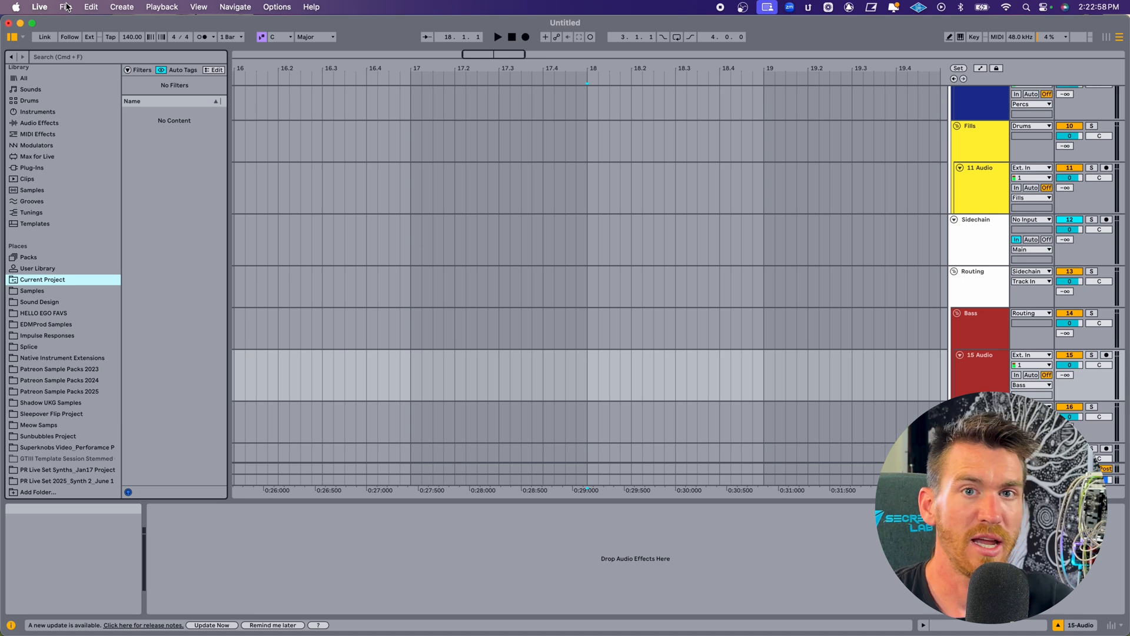
pyautogui.click(65, 6)
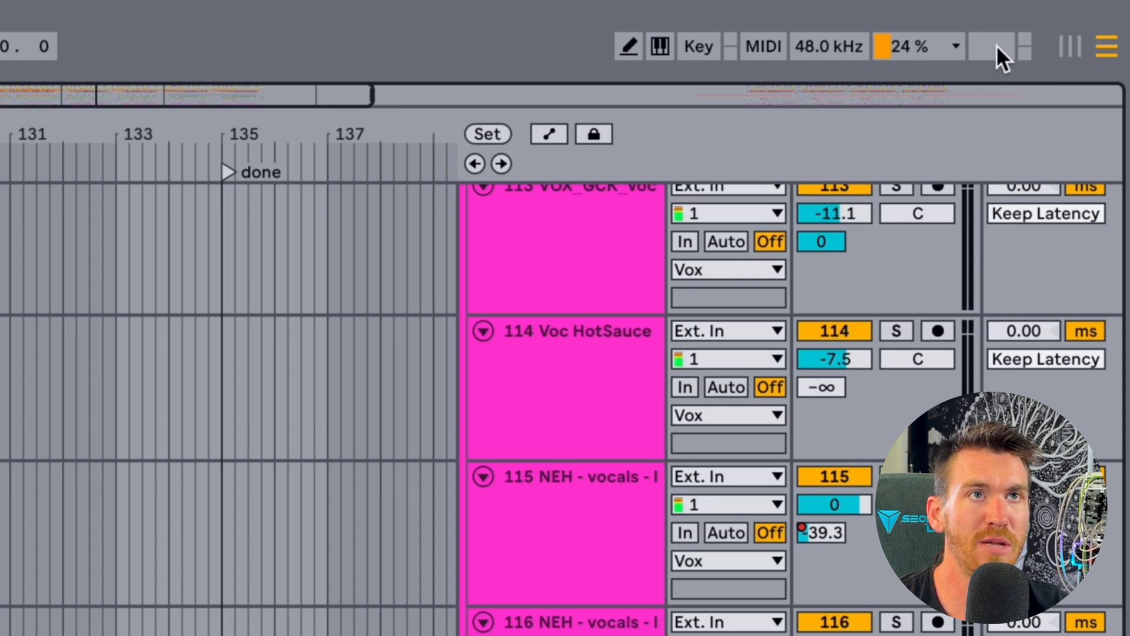
pyautogui.moveTo(1009, 57)
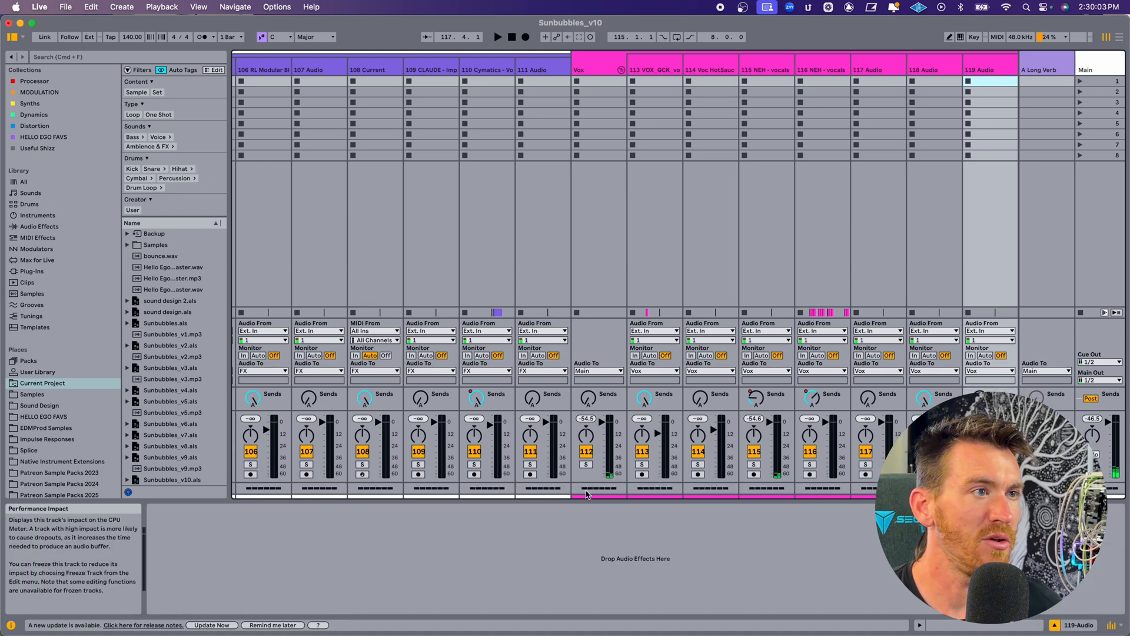
pyautogui.hscroll(3)
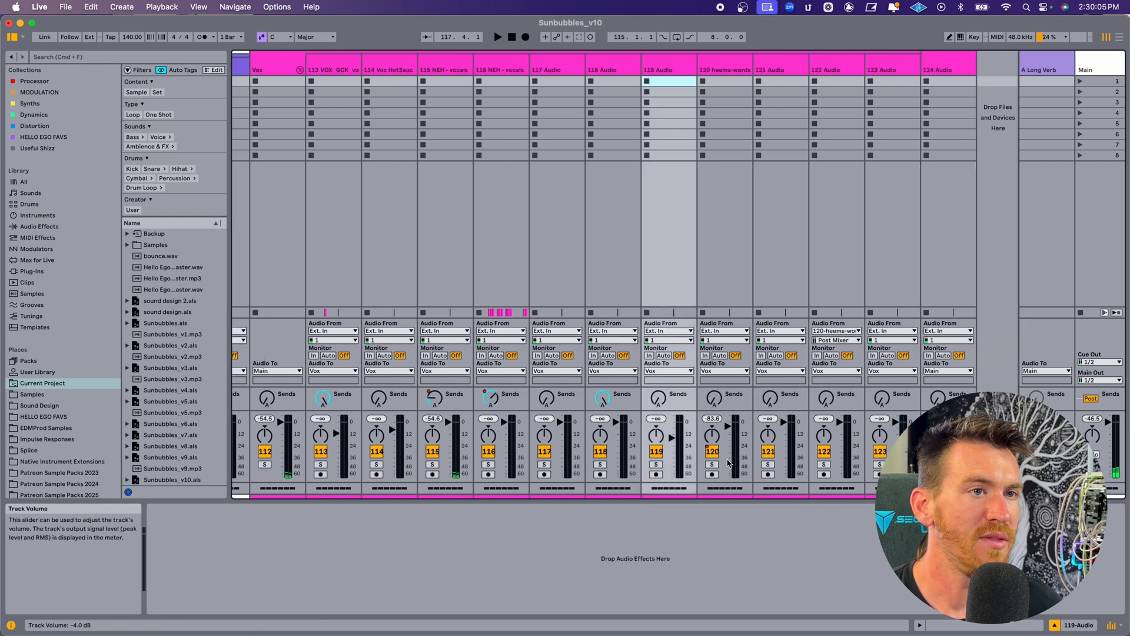
pyautogui.hscroll(-3)
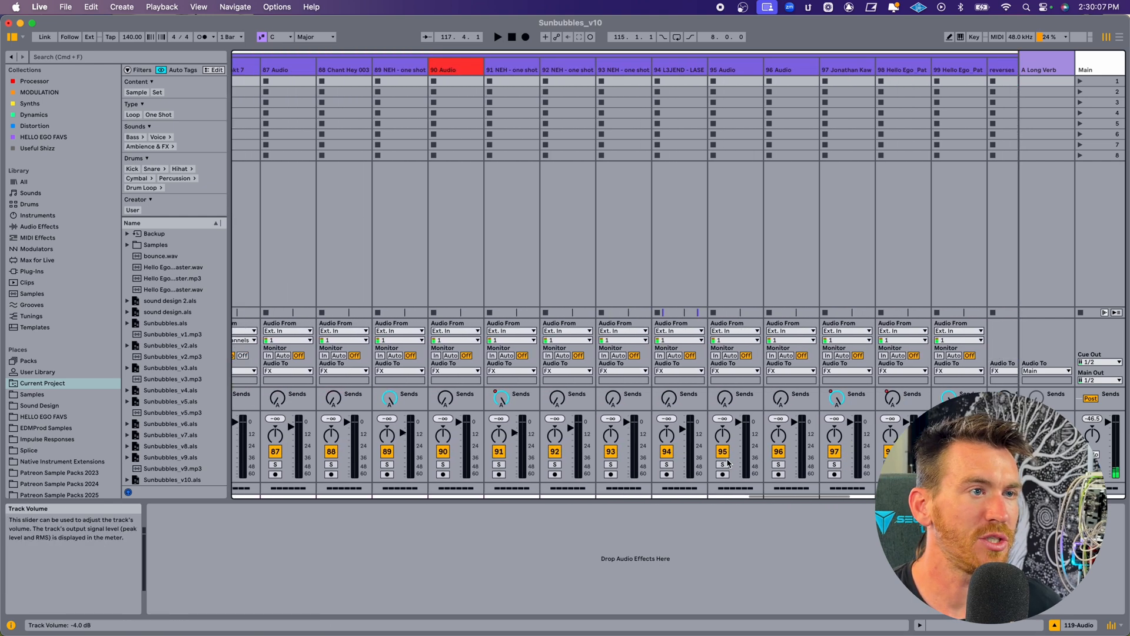
pyautogui.hscroll(-3)
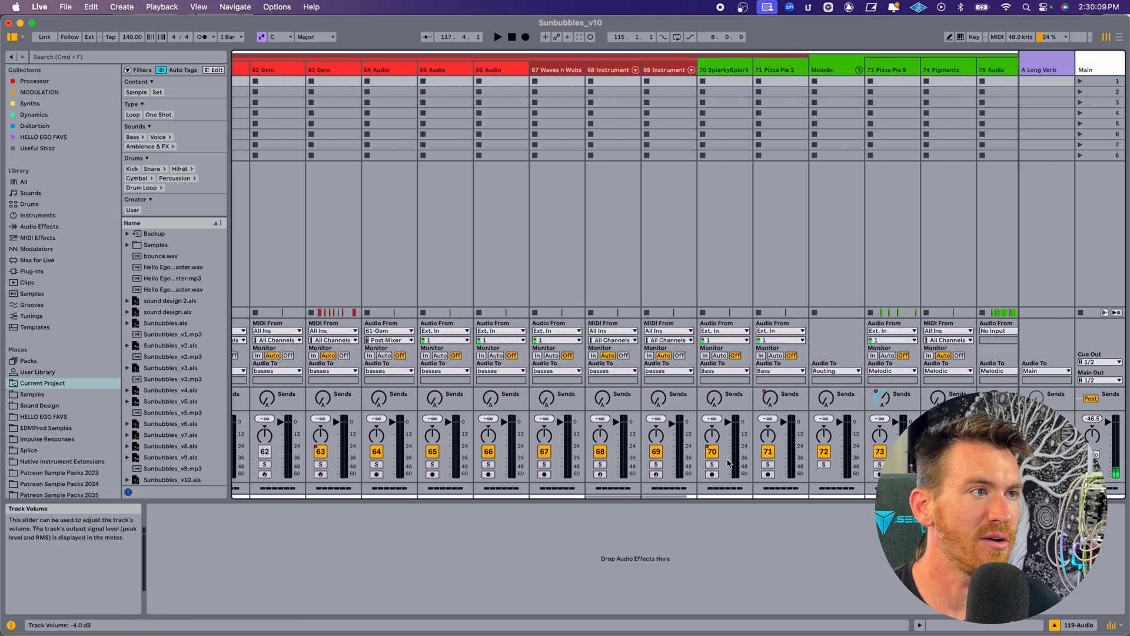
pyautogui.hscroll(-3)
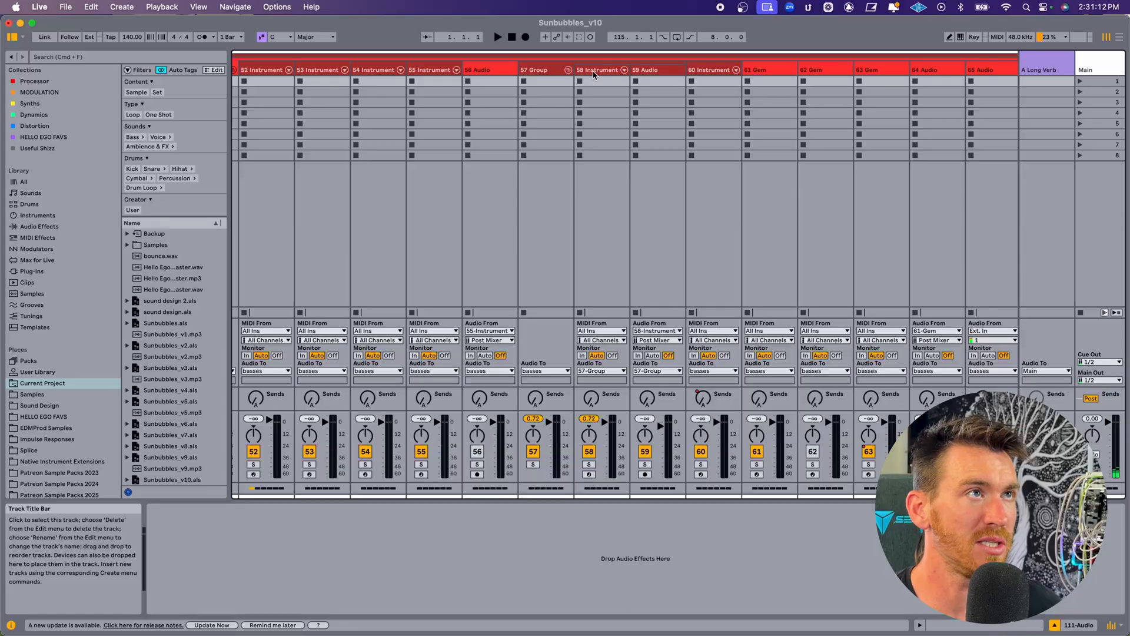
# Step: Select the 58 Instrument track and scroll through its instrument rack devices
pyautogui.click(599, 70)
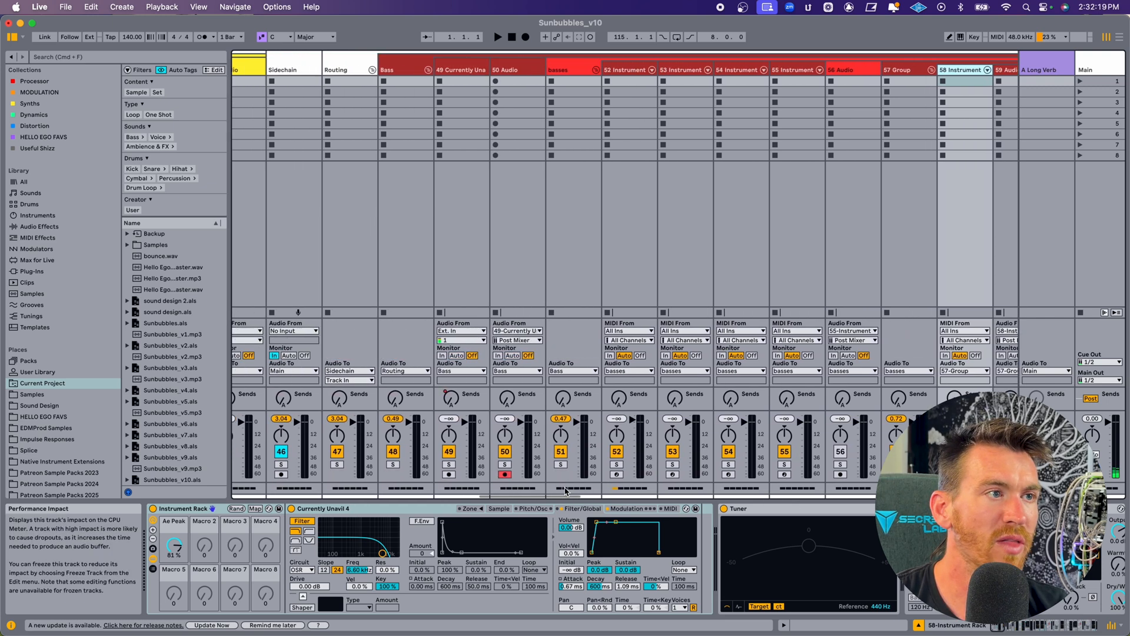
pyautogui.hscroll(3)
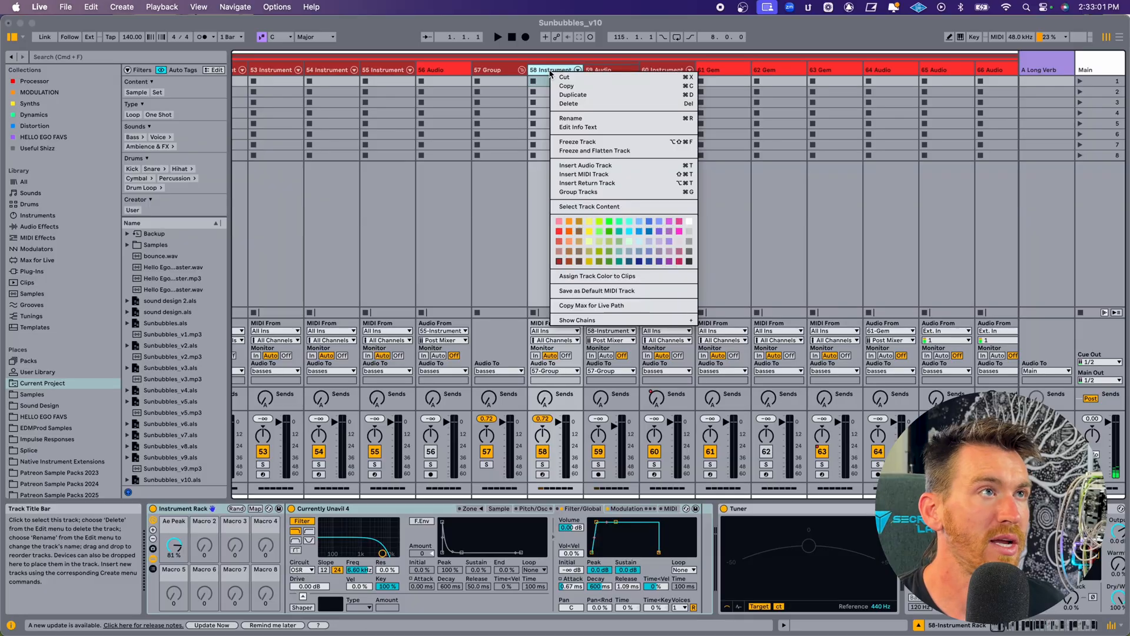
# Step: Freeze the 58 Instrument track and reselect it
pyautogui.click(578, 141)
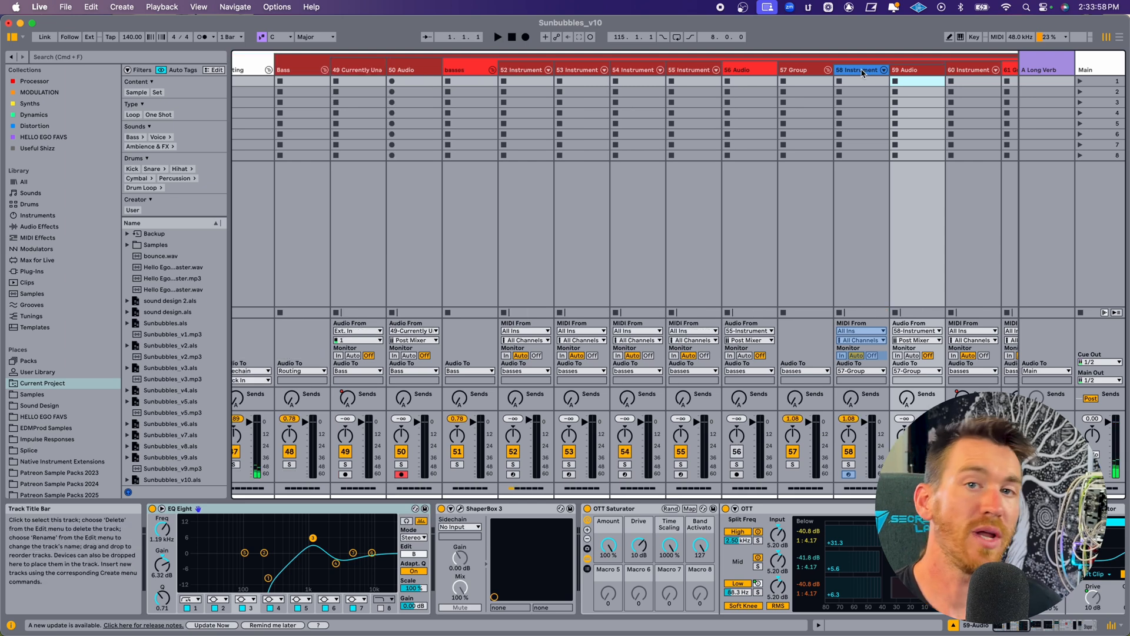
pyautogui.click(857, 69)
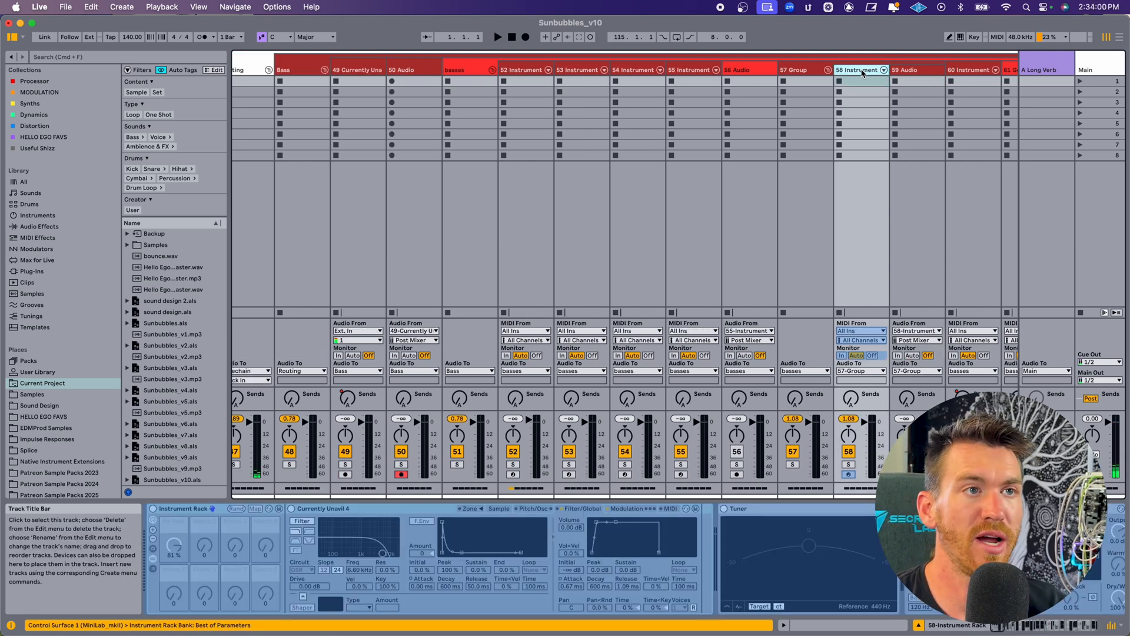
pyautogui.moveTo(875, 233)
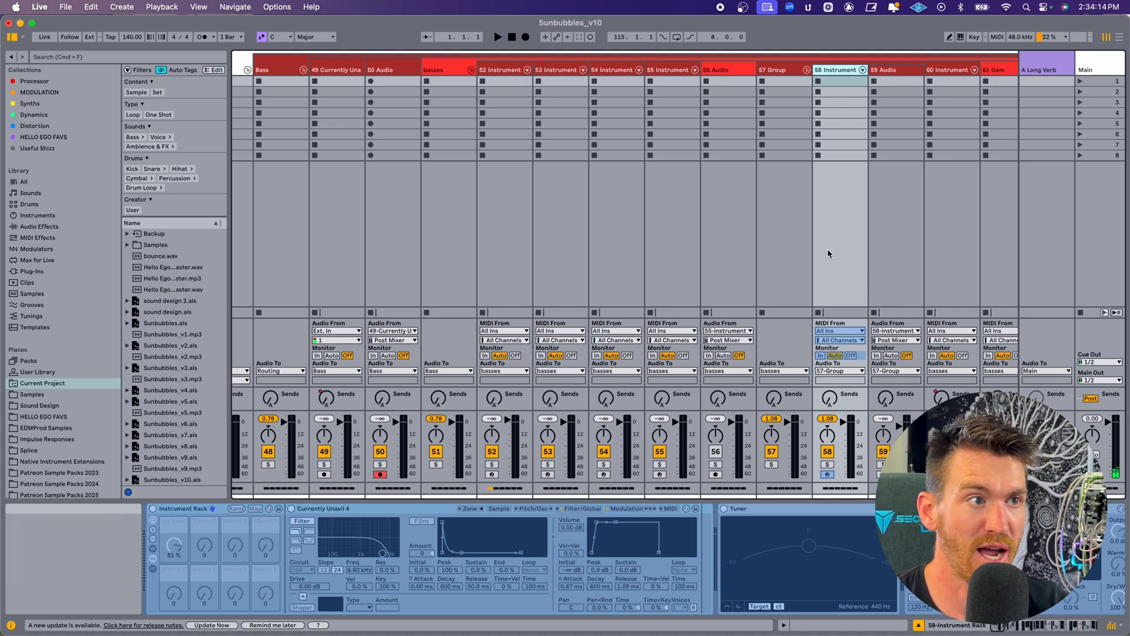
pyautogui.moveTo(510, 491)
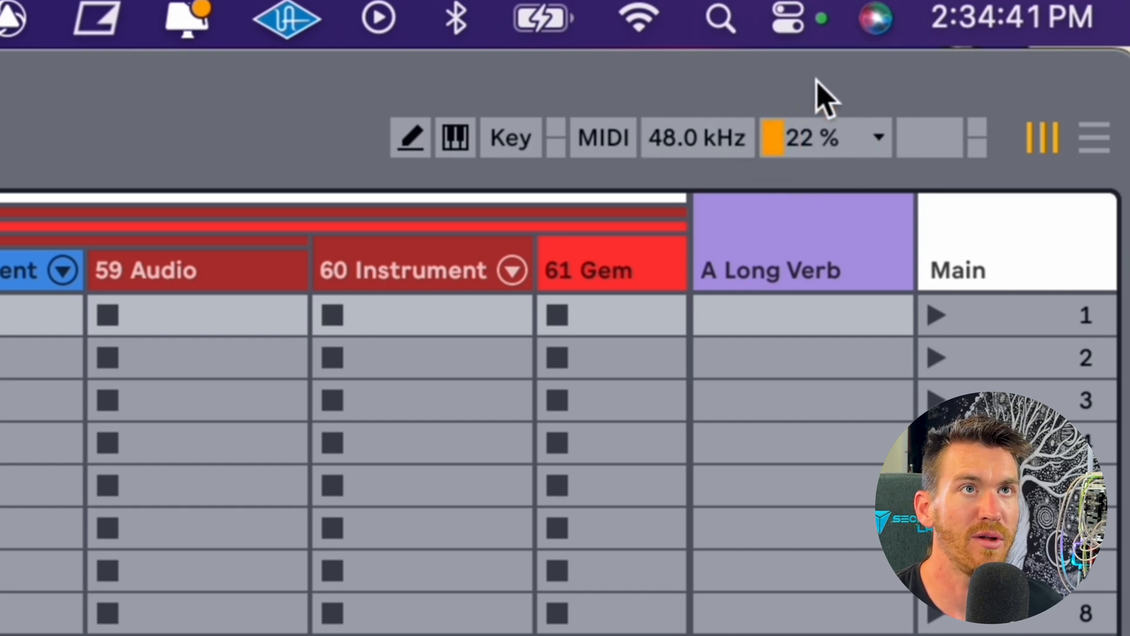
pyautogui.moveTo(825, 173)
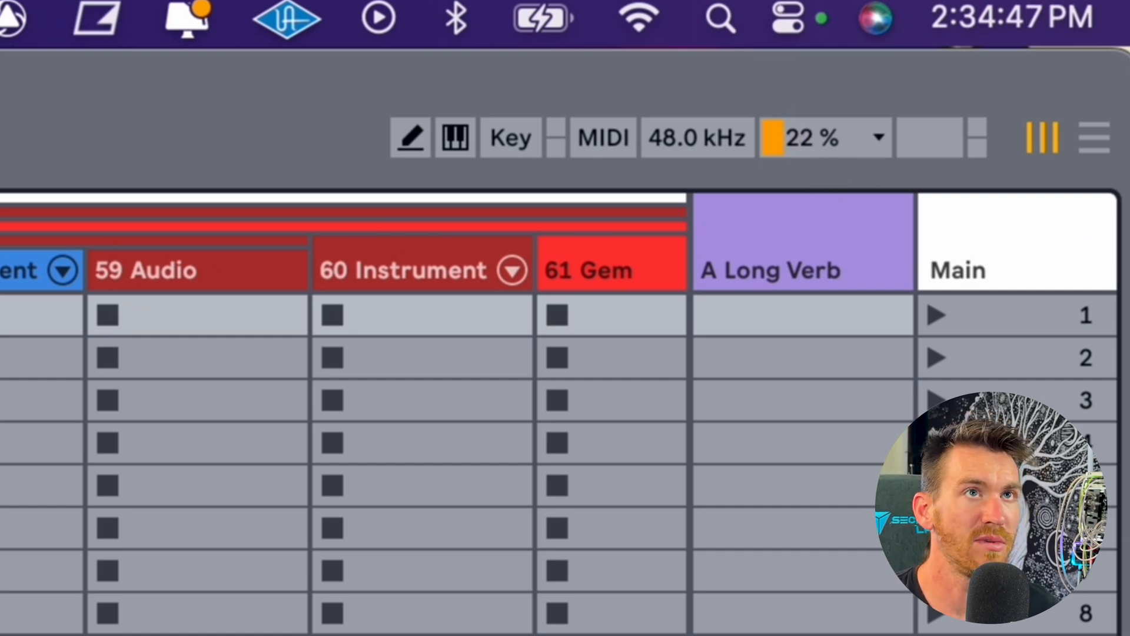
pyautogui.moveTo(729, 303)
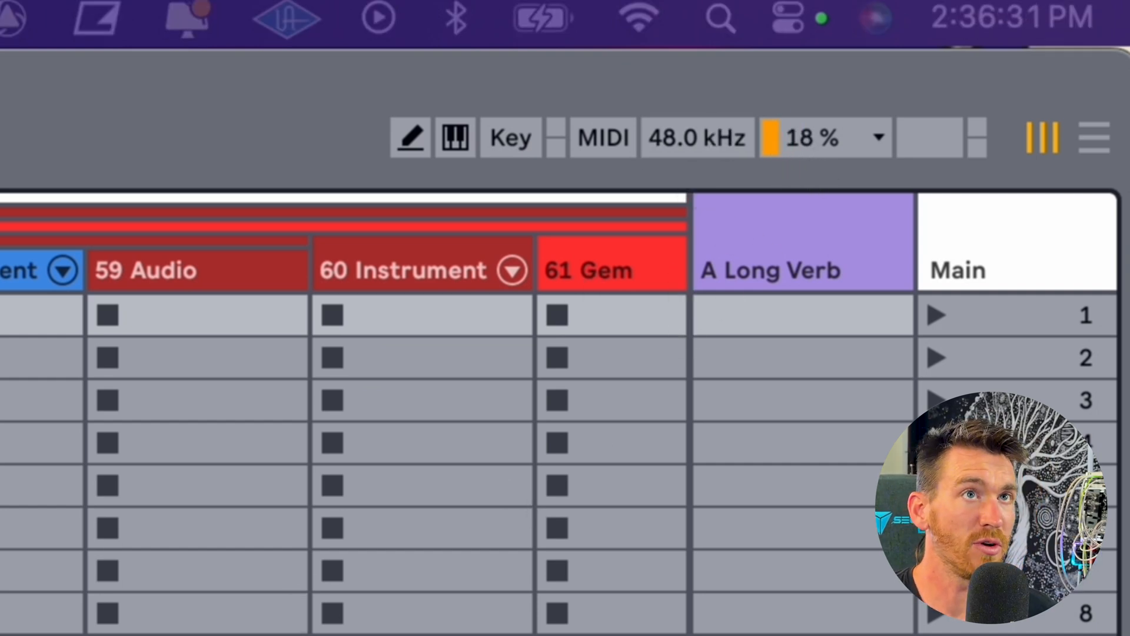
pyautogui.moveTo(797, 180)
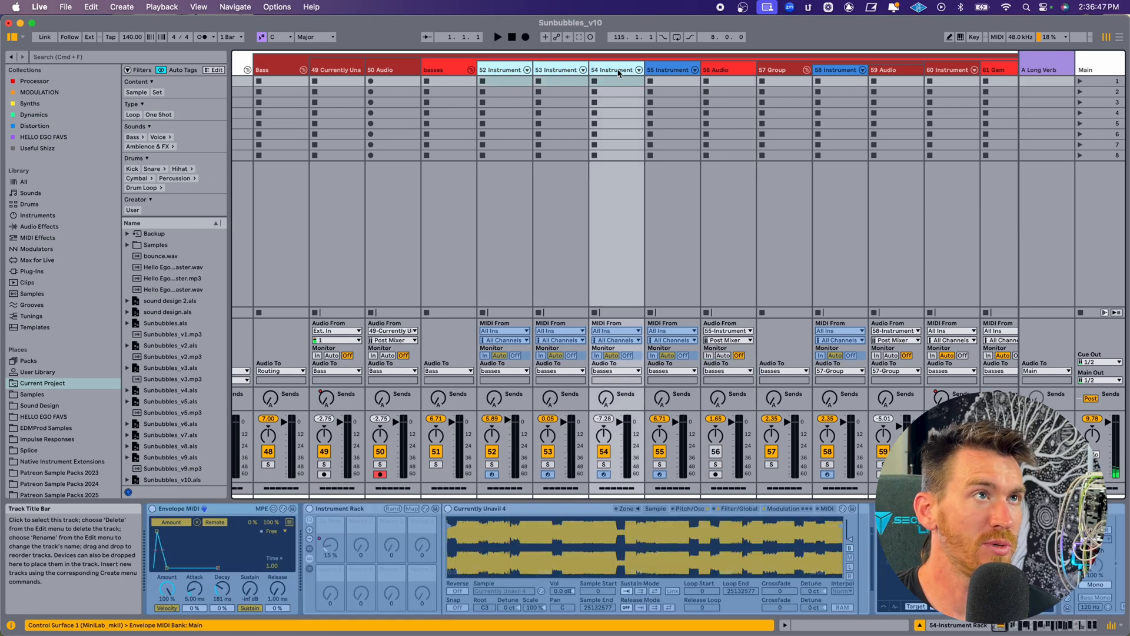
# Step: Scroll the Session View back to the first tracks to show the Drums group
pyautogui.hscroll(3)
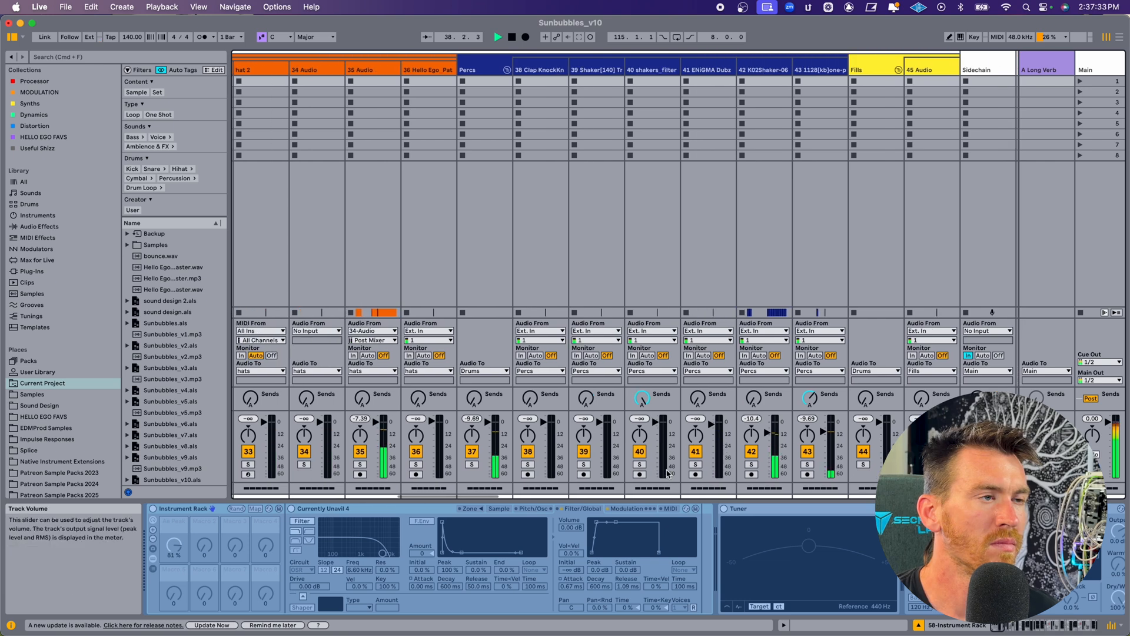
pyautogui.hscroll(-3)
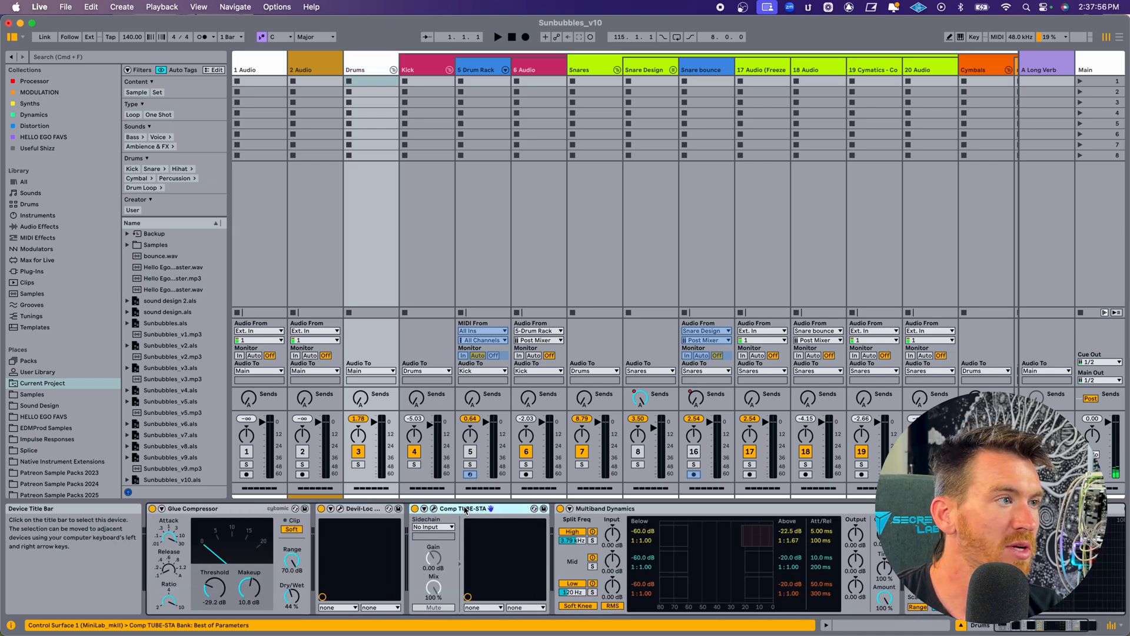
# Step: Switch to Arrangement View and select the empty 46 Audio track
pyautogui.click(361, 70)
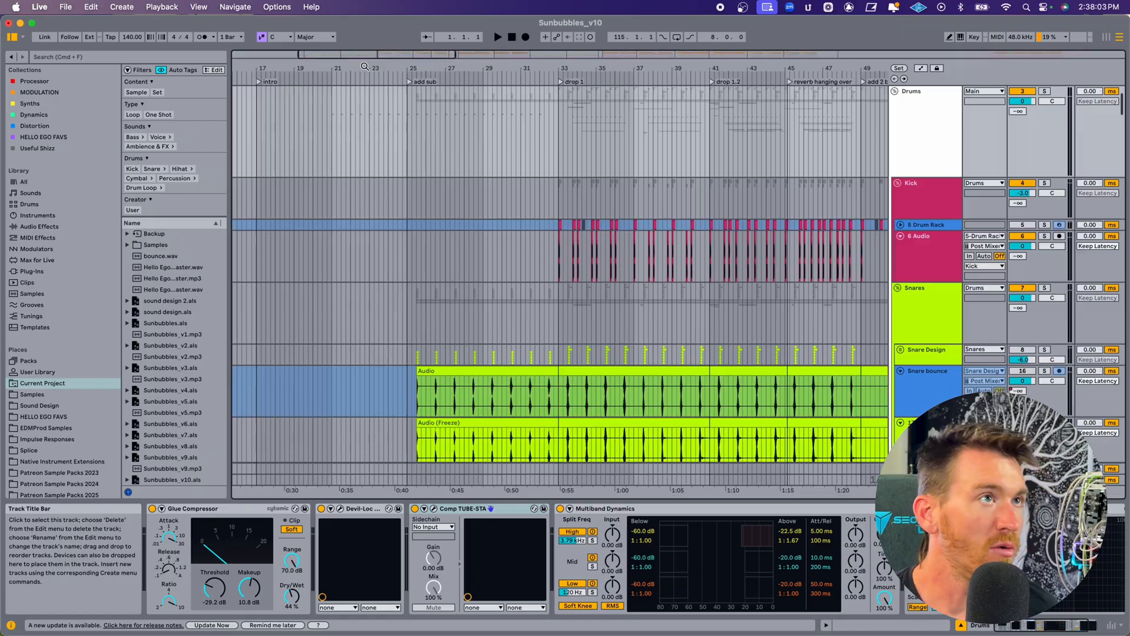
pyautogui.click(926, 129)
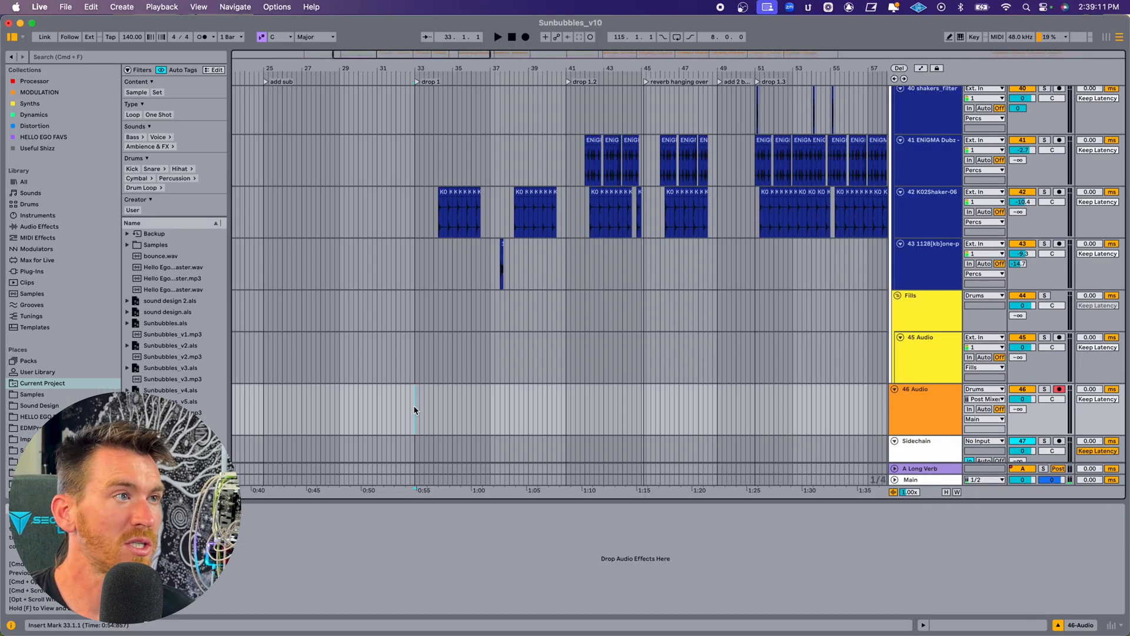
pyautogui.moveTo(514, 110)
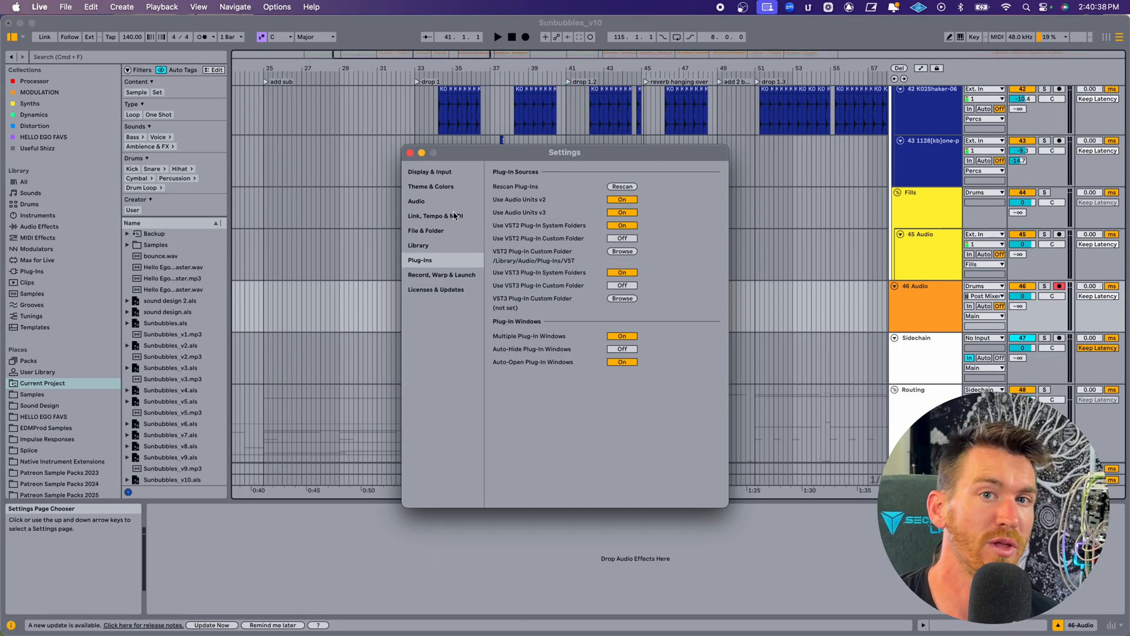
# Step: Open the Audio settings, keeping a 48000 Hz sample rate and 2048-sample buffer
pyautogui.click(417, 201)
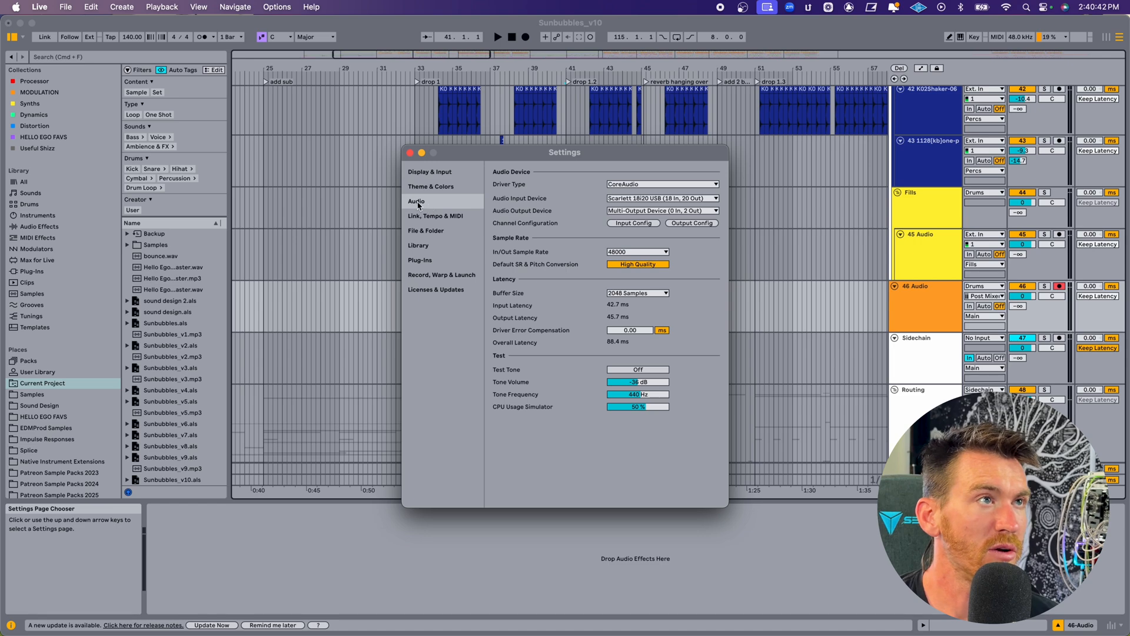
pyautogui.moveTo(472, 353)
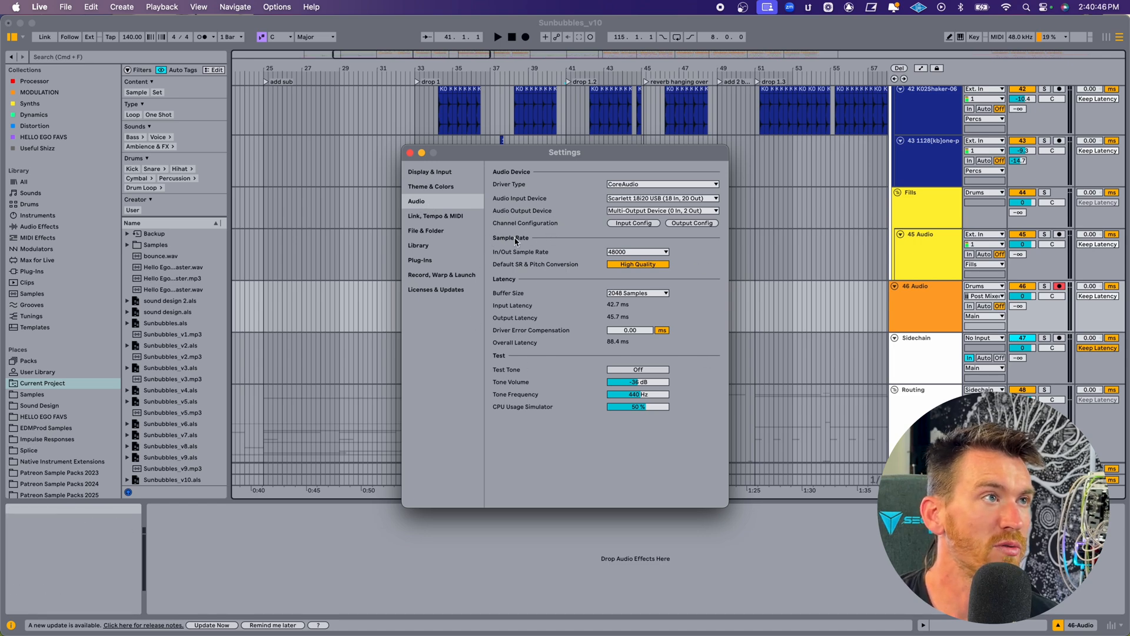
pyautogui.moveTo(535, 265)
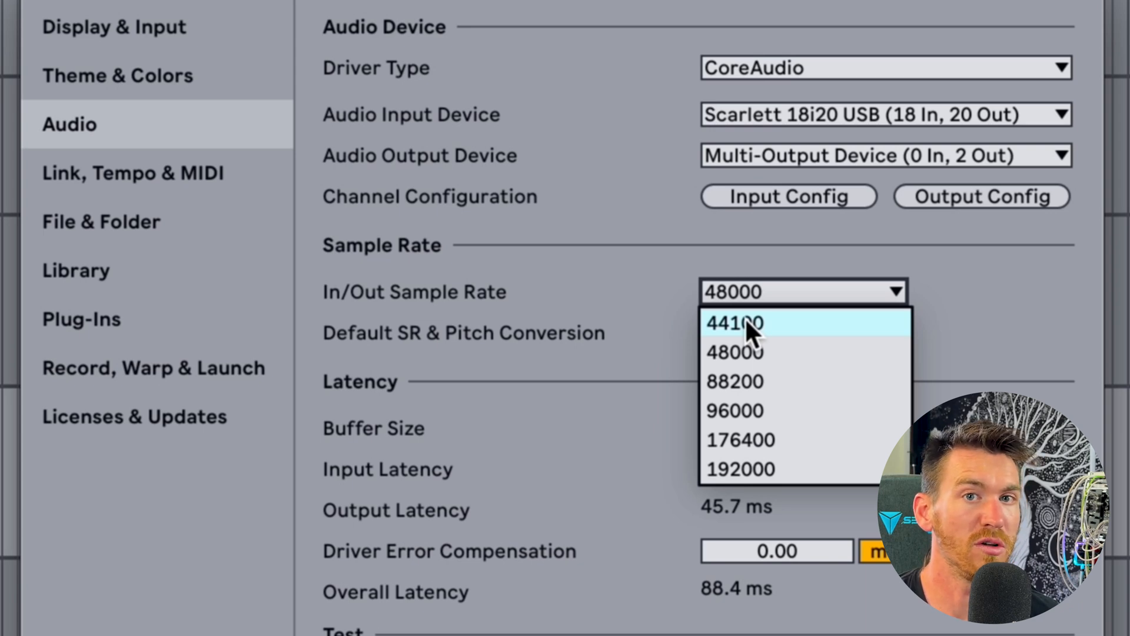
pyautogui.click(735, 353)
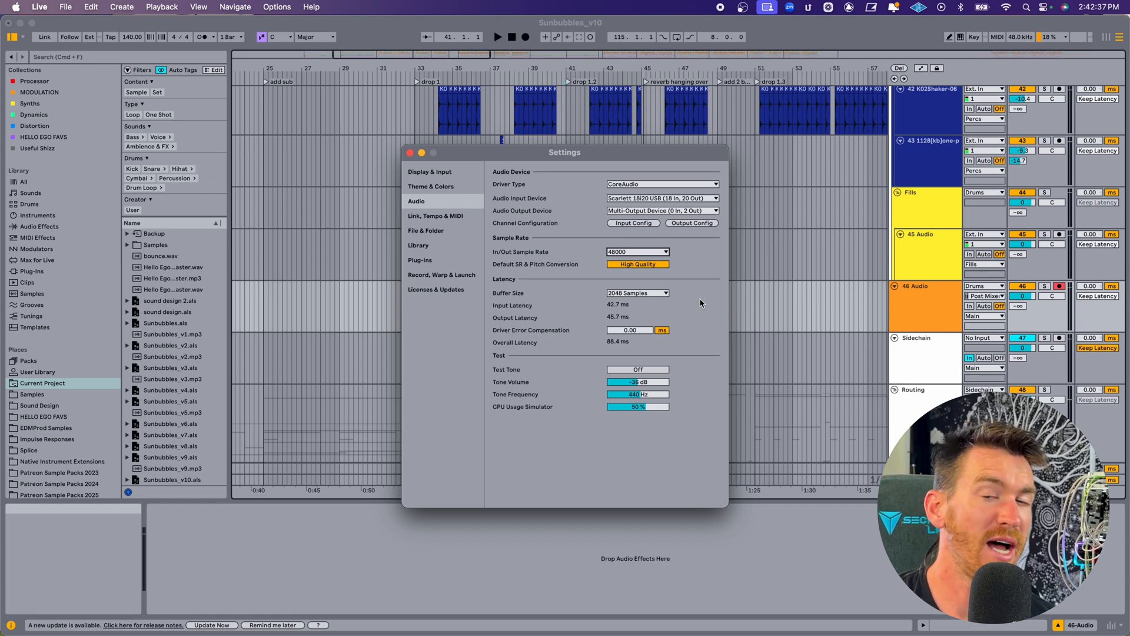
pyautogui.moveTo(696, 302)
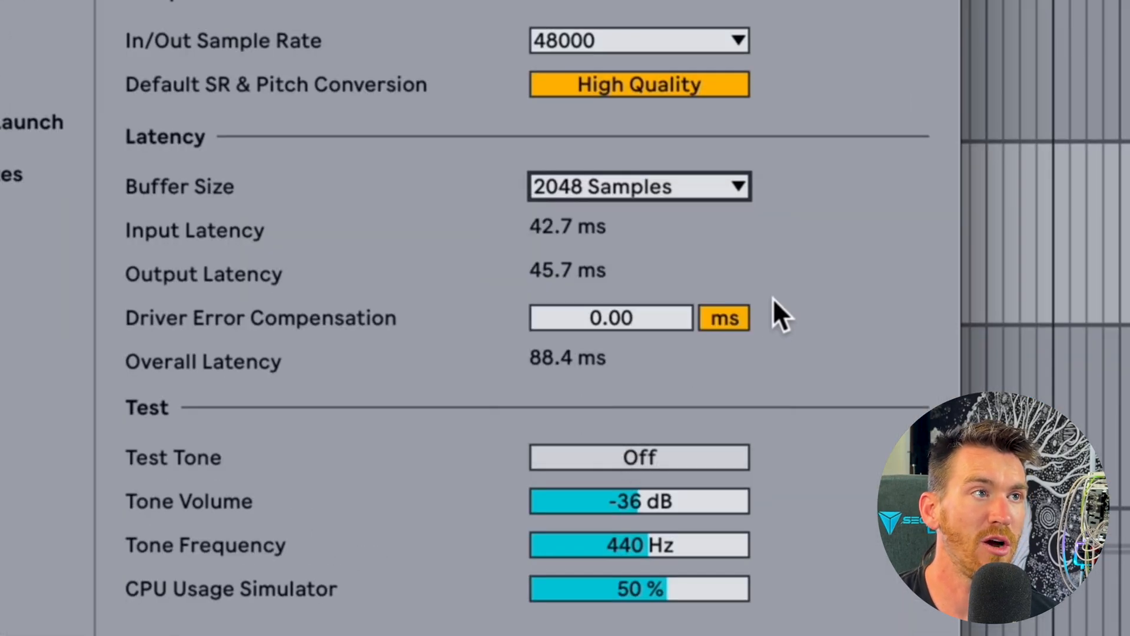
pyautogui.moveTo(822, 259)
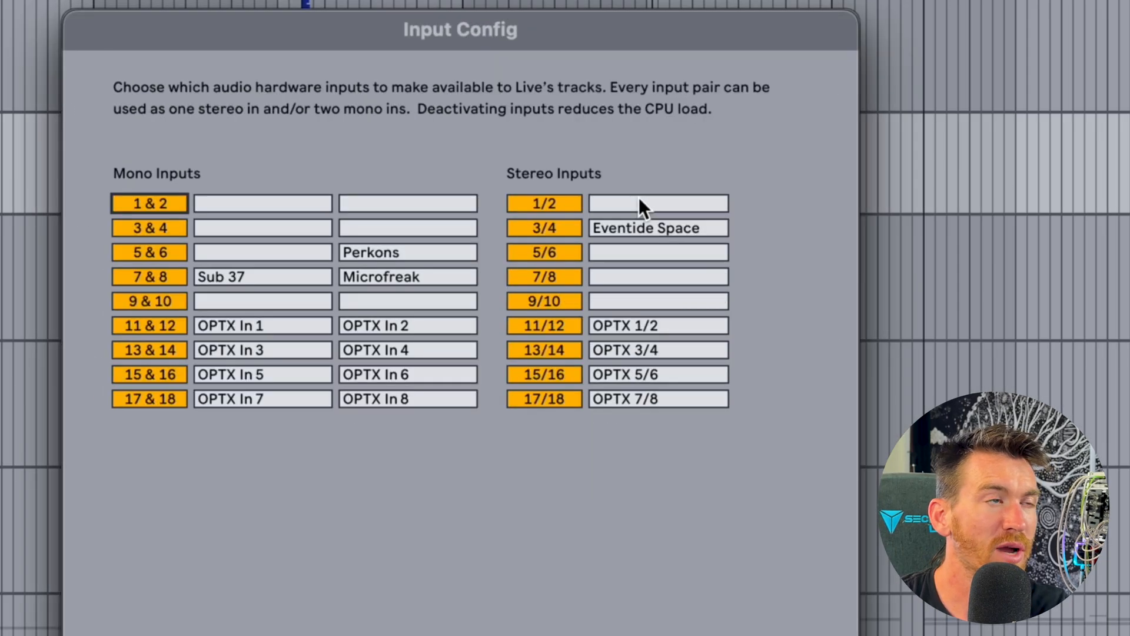
pyautogui.moveTo(227, 158)
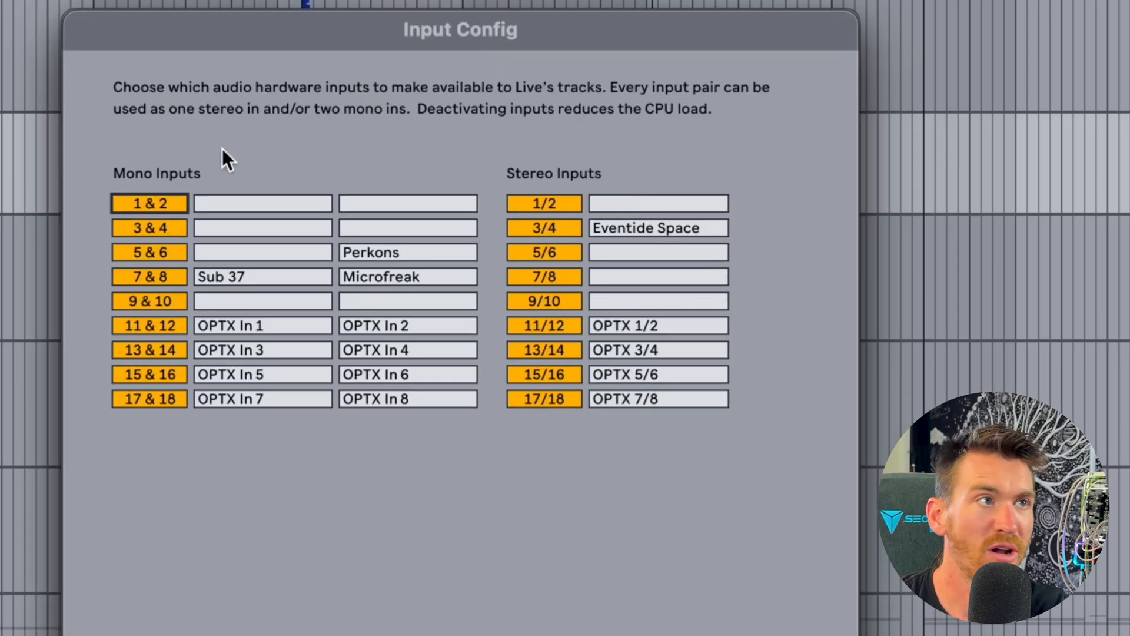
pyautogui.moveTo(692, 512)
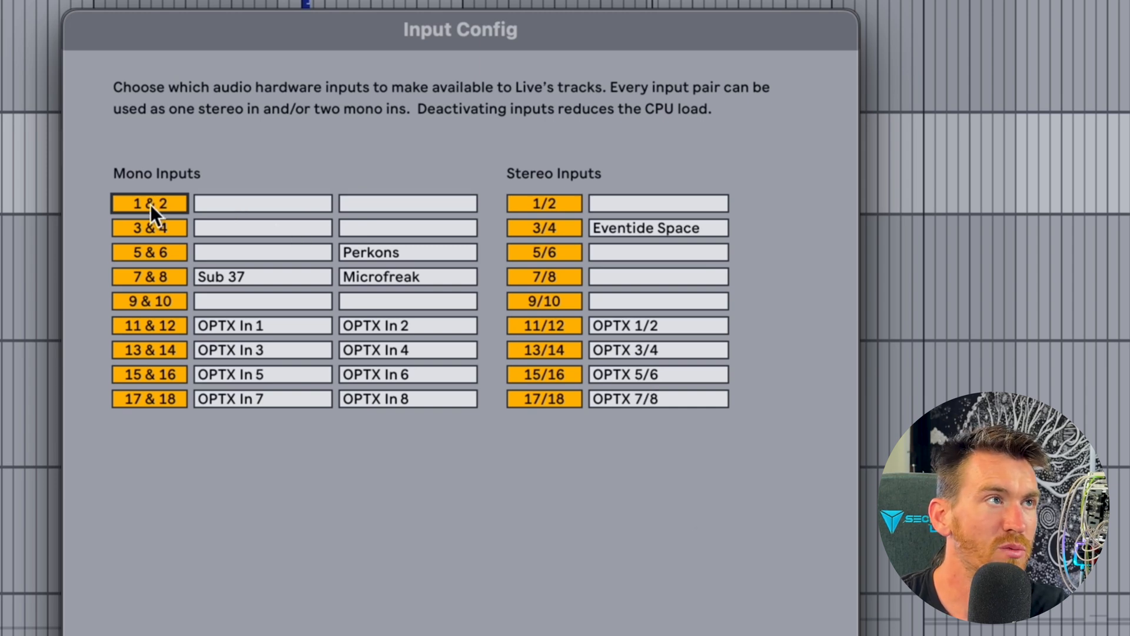
pyautogui.moveTo(166, 235)
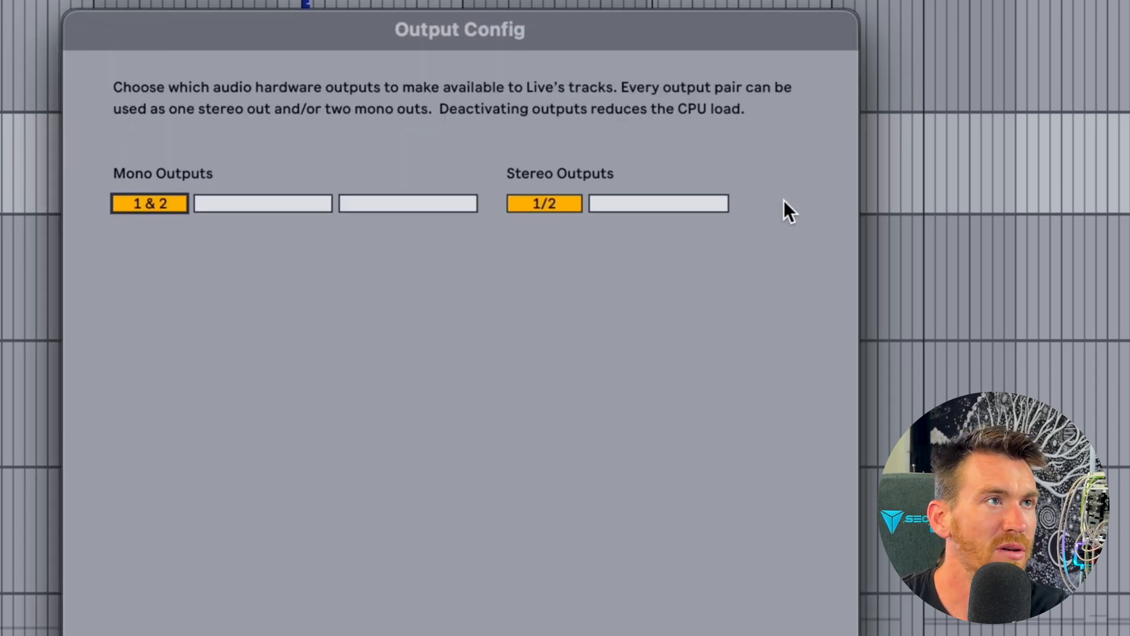
pyautogui.moveTo(504, 272)
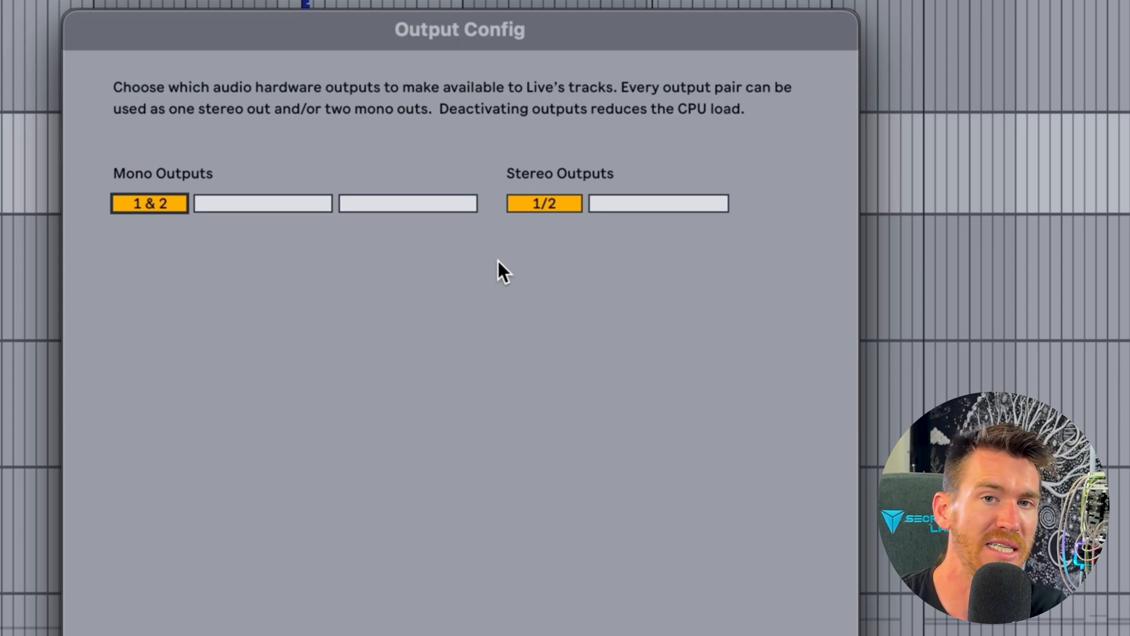
pyautogui.moveTo(500, 193)
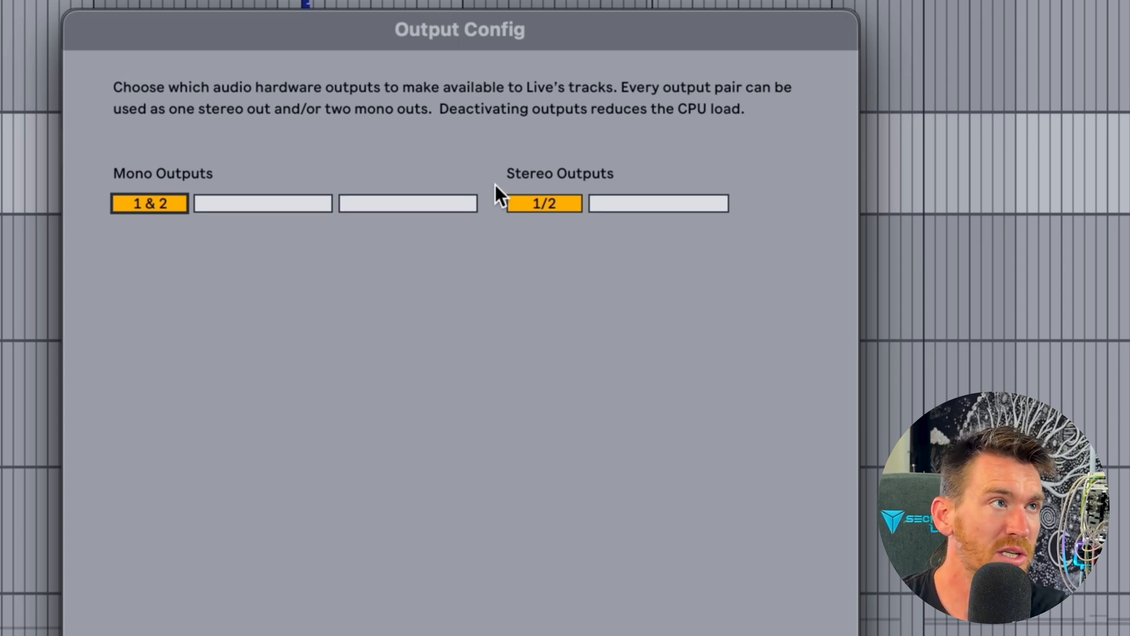
pyautogui.moveTo(130, 238)
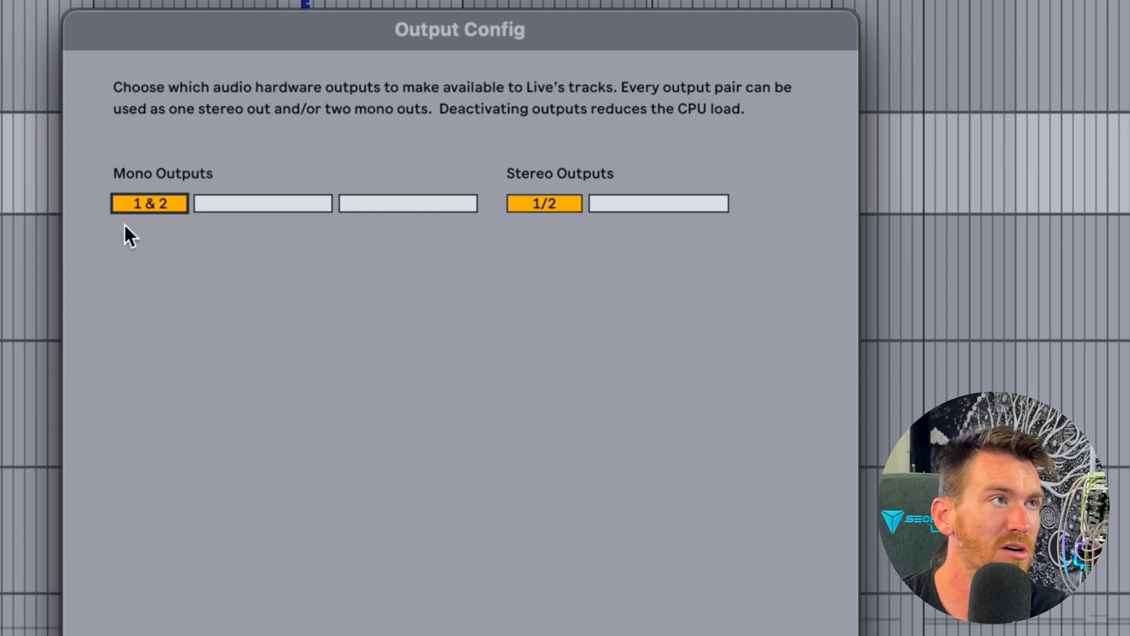
pyautogui.moveTo(263, 520)
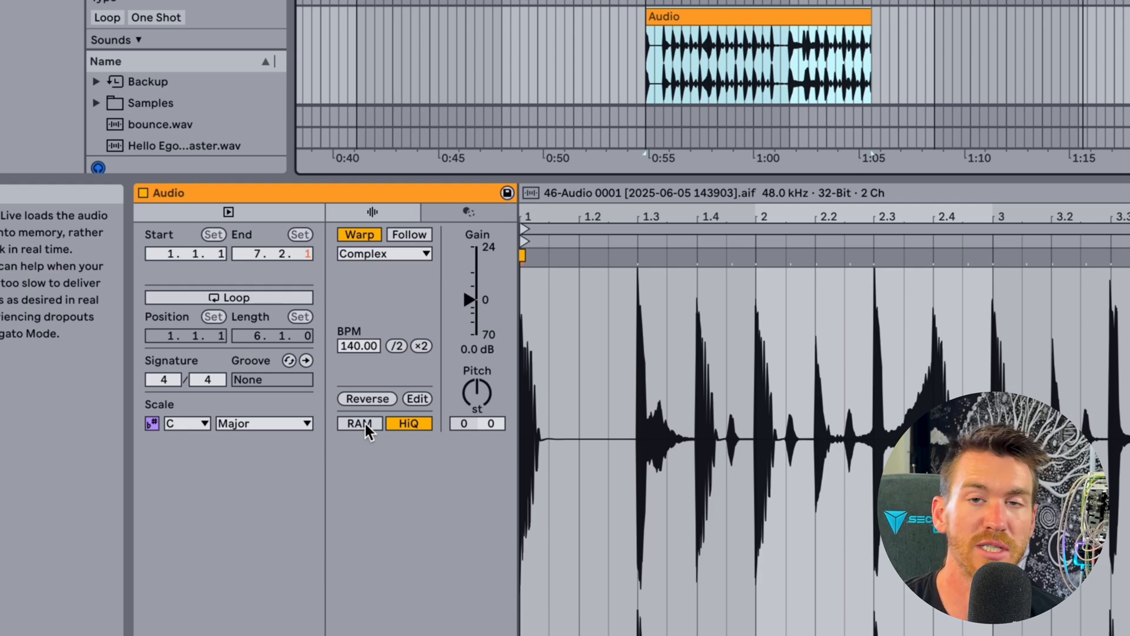
pyautogui.moveTo(408, 423)
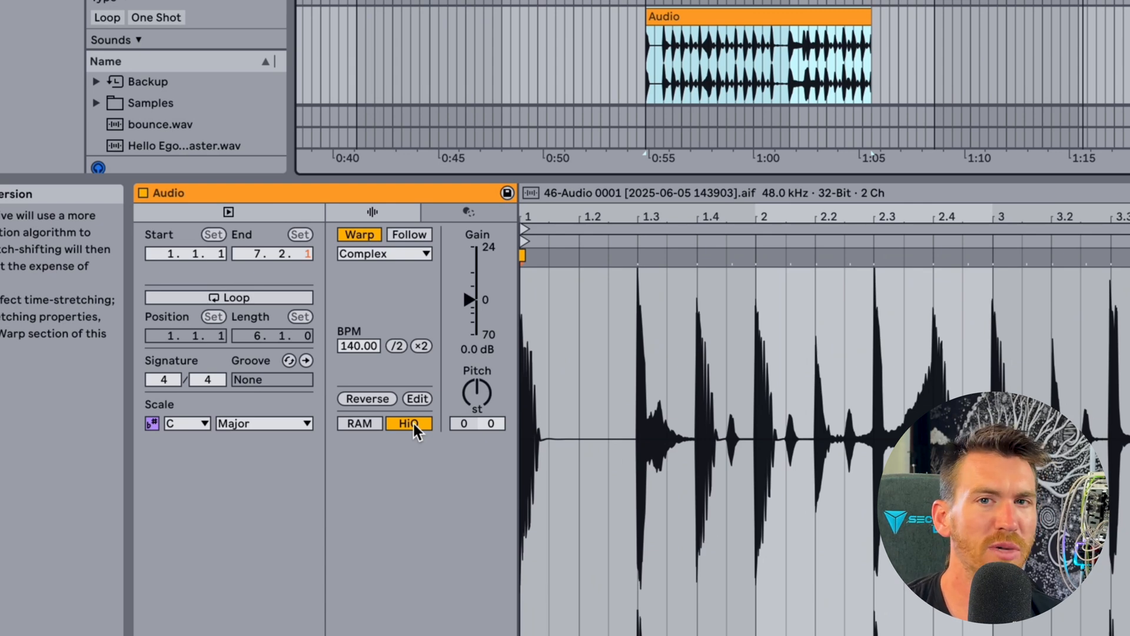
pyautogui.moveTo(417, 439)
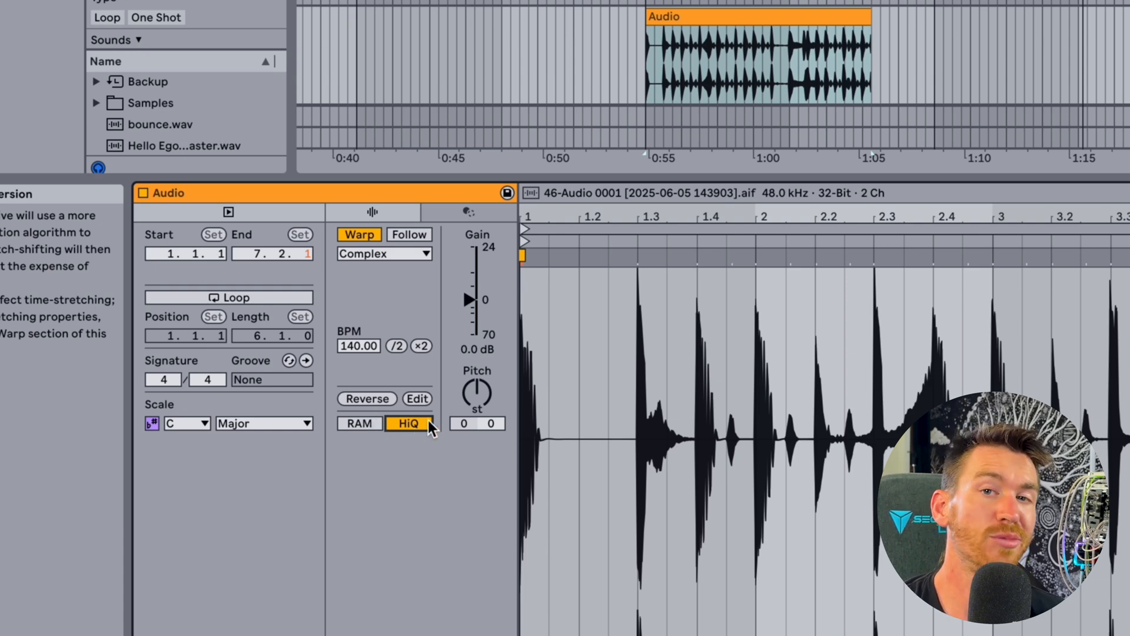
pyautogui.moveTo(420, 310)
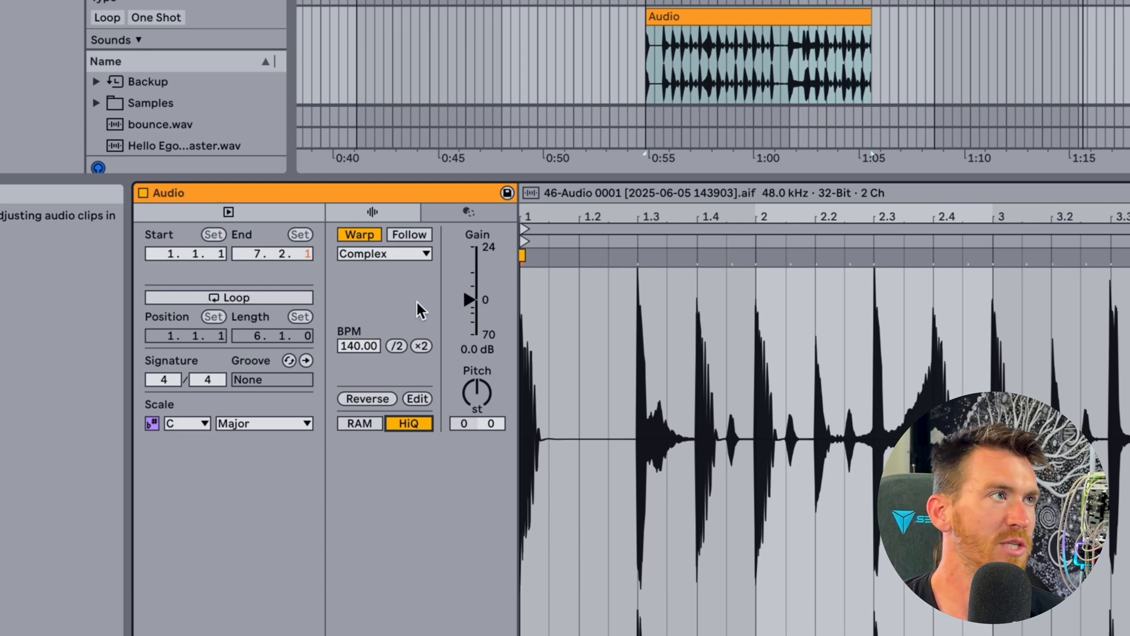
# Step: Set the resampled drum clip's warp mode to Complex Pro, then right-click the clip
pyautogui.click(384, 253)
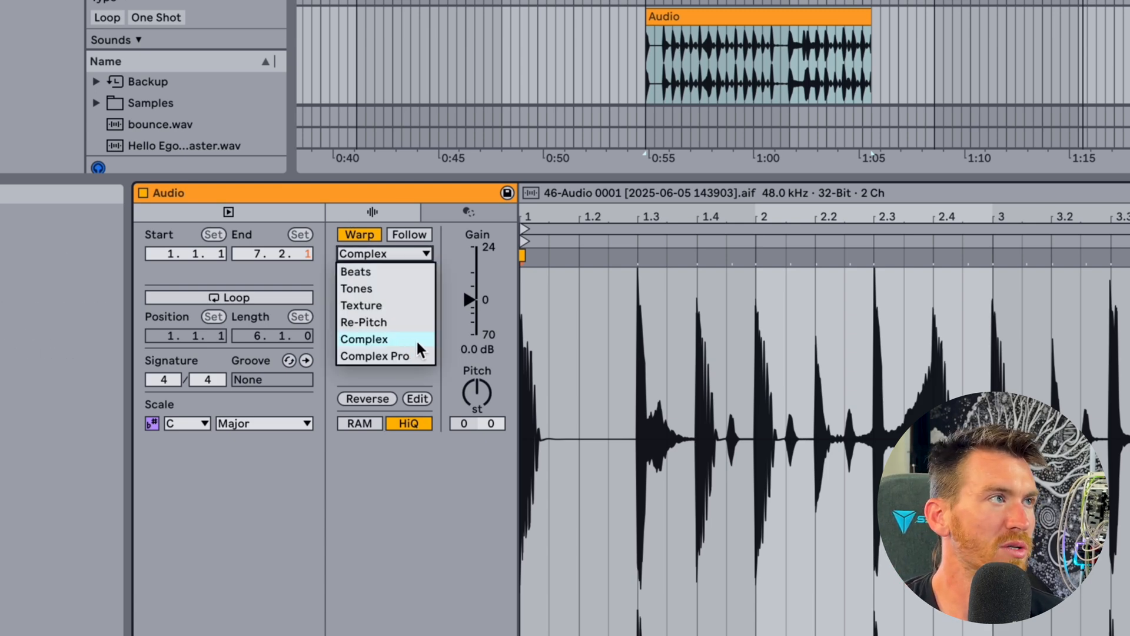
pyautogui.moveTo(389, 356)
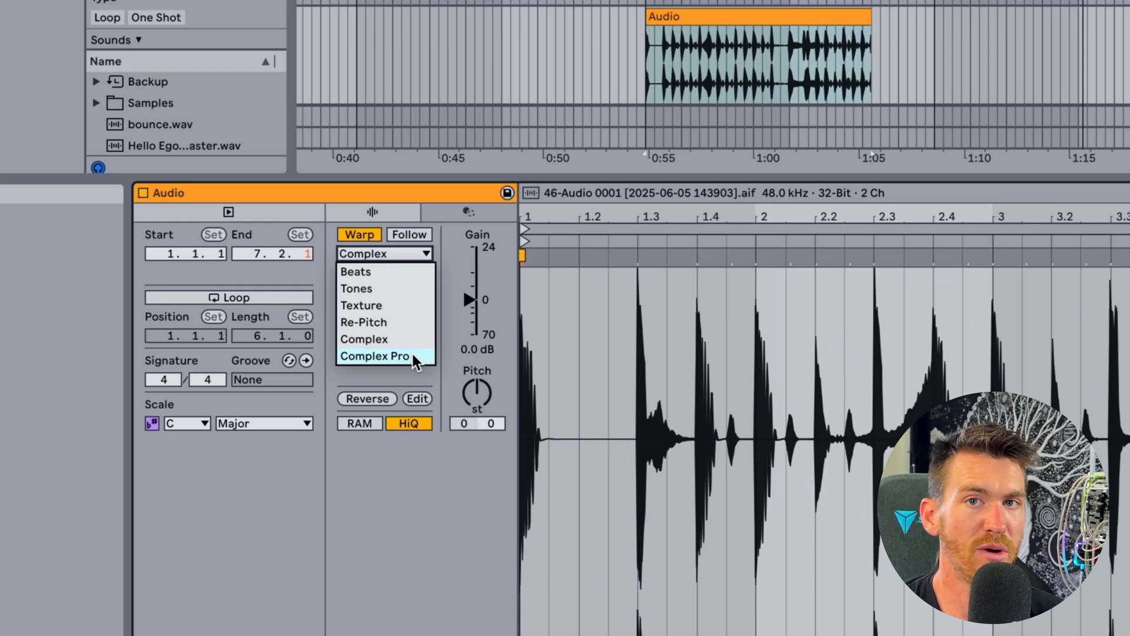
pyautogui.click(375, 356)
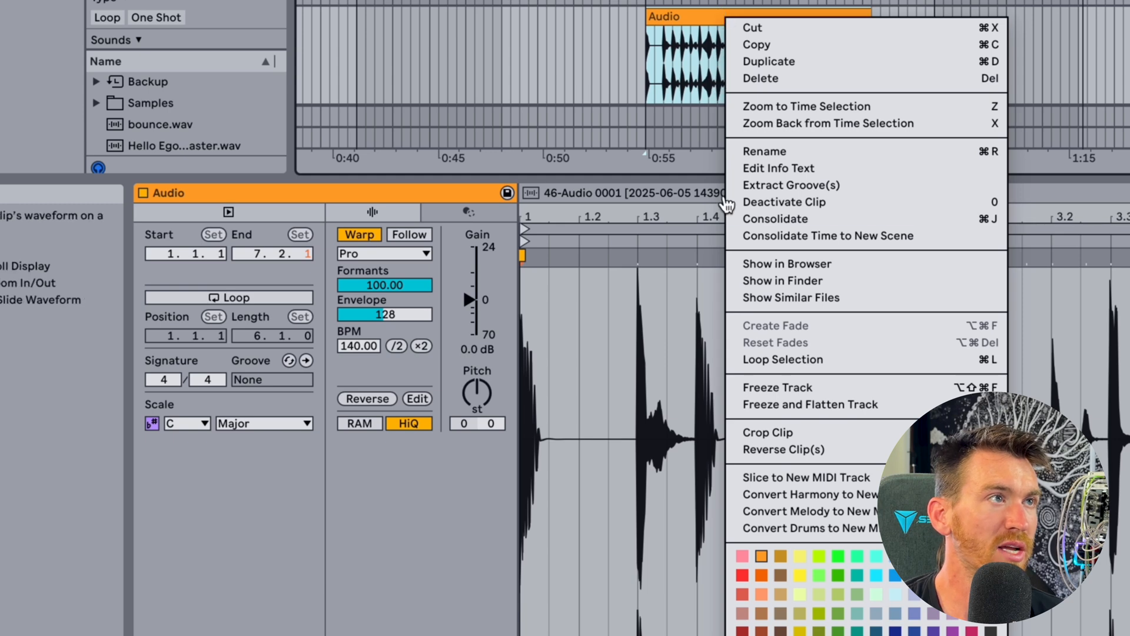
pyautogui.click(774, 218)
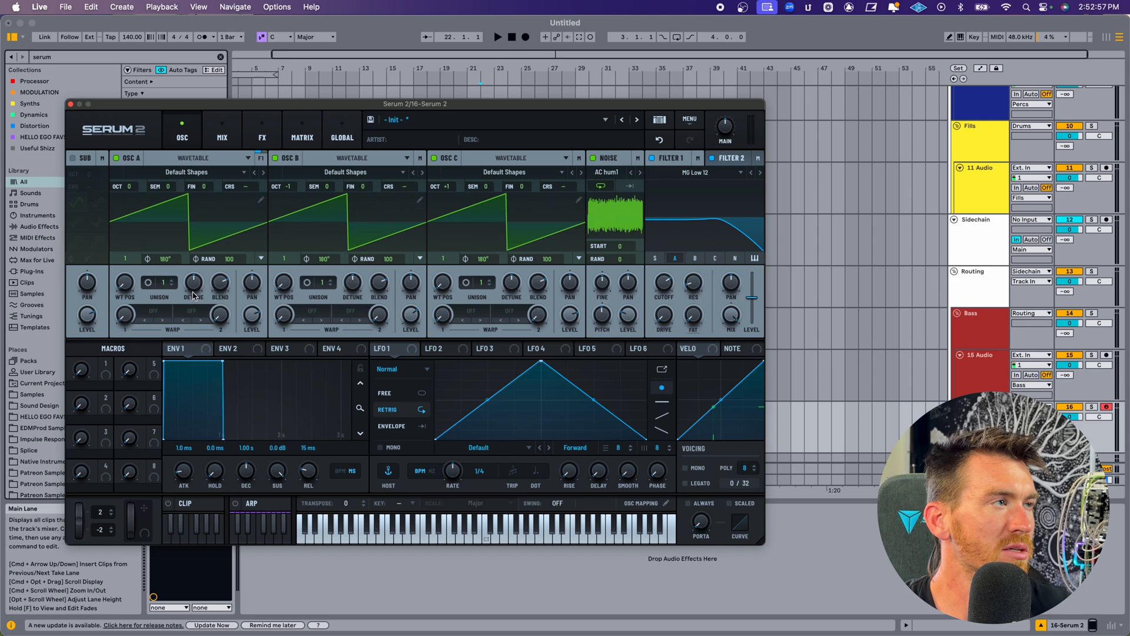
pyautogui.moveTo(193, 282)
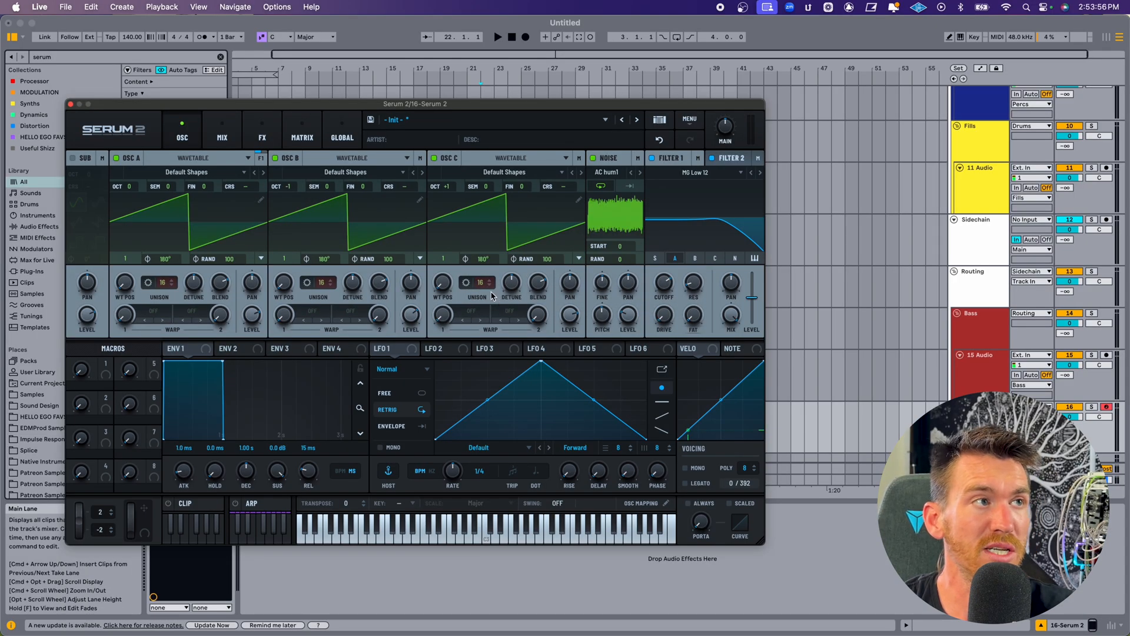
# Step: Set Serum 2 oscillator C unison back to 1 voice
pyautogui.click(479, 282)
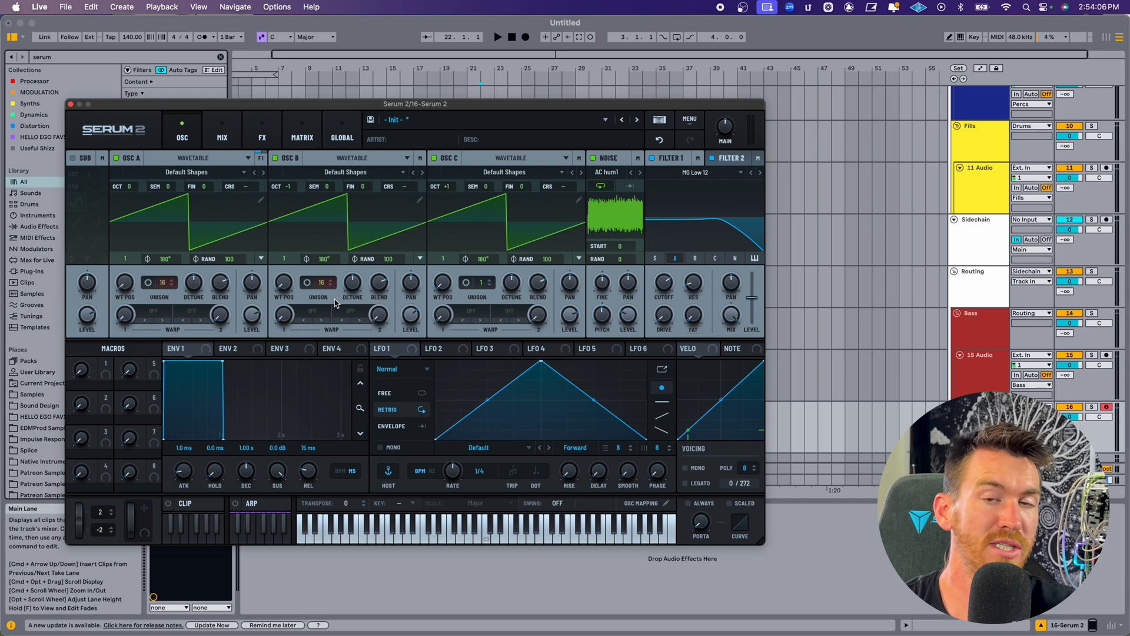
pyautogui.moveTo(681, 249)
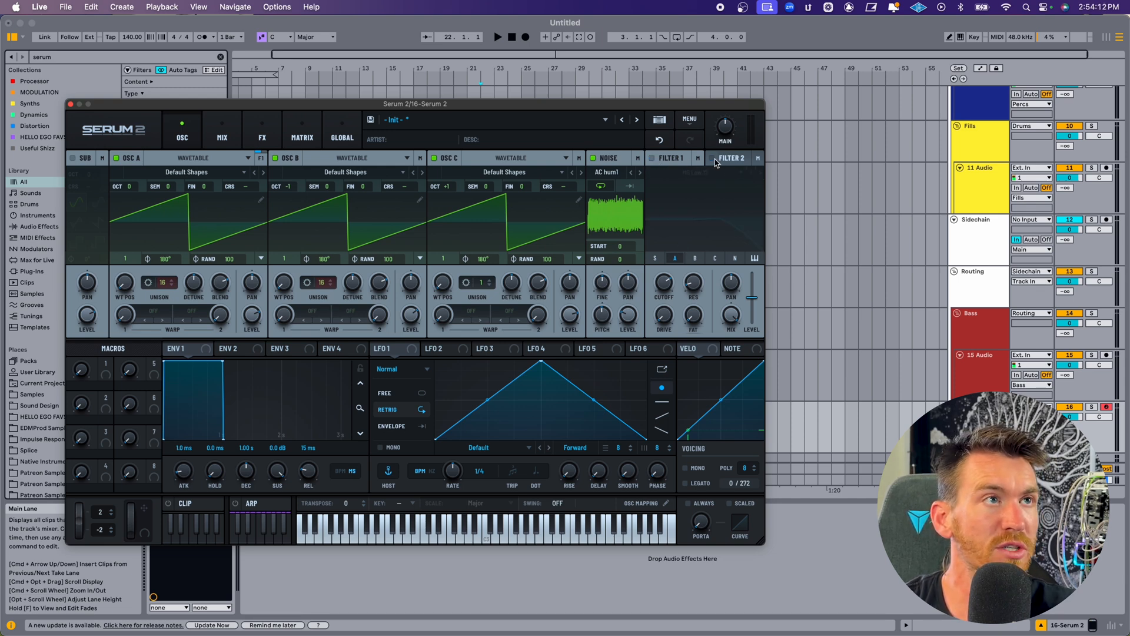
# Step: View Serum's FX rack, then close the Rift plug-in window
pyautogui.click(262, 129)
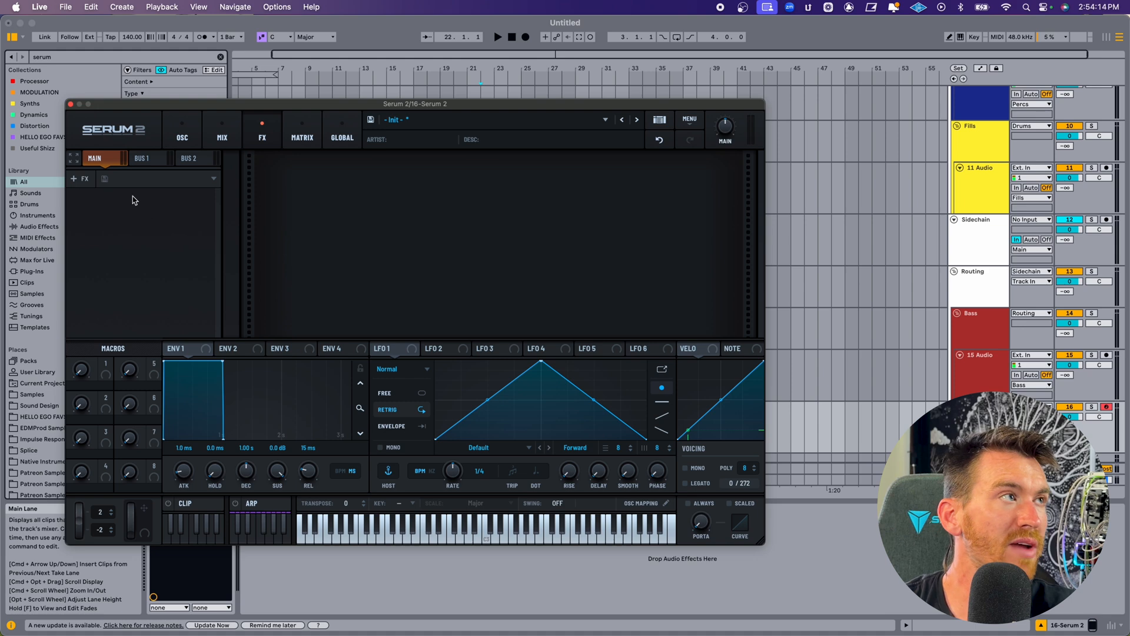
pyautogui.moveTo(569, 229)
pyautogui.write('rift')
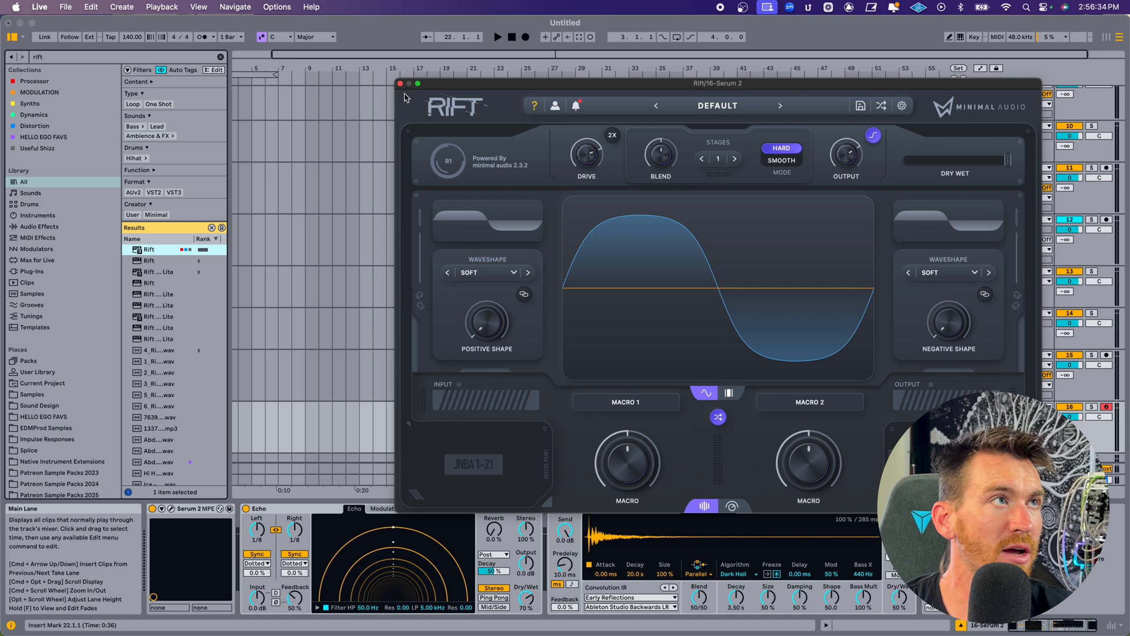
pyautogui.click(401, 83)
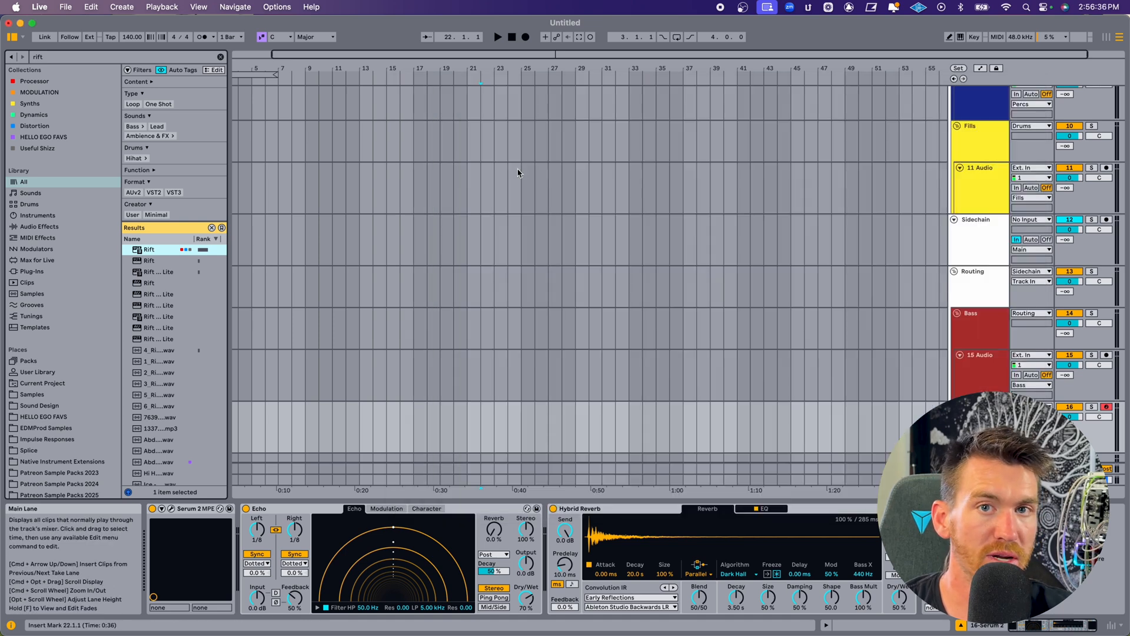